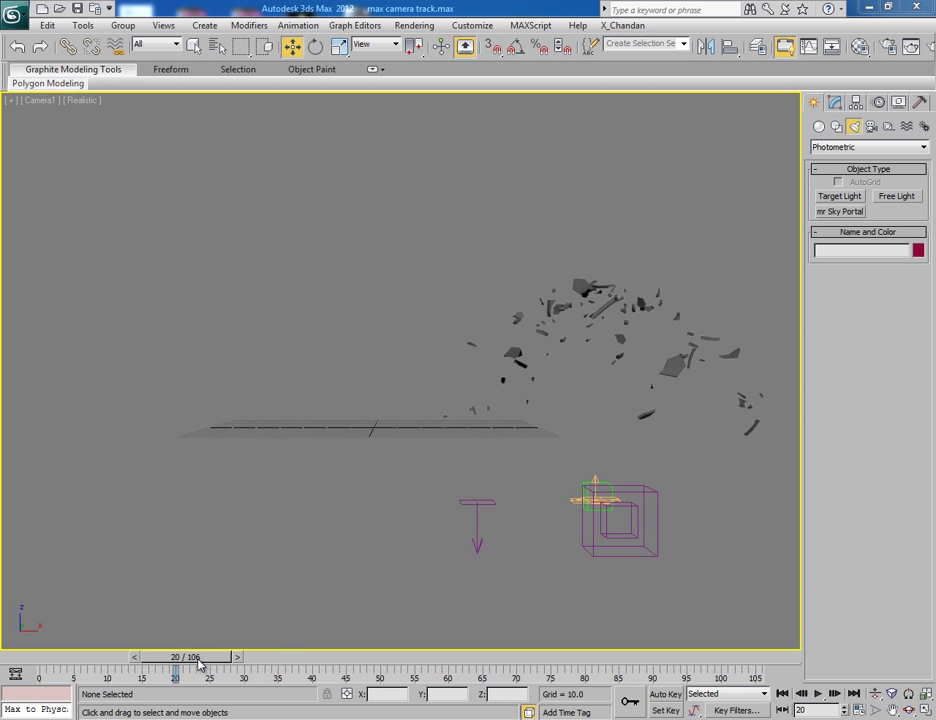
Scrub the debris animation to frame 32 and select the PF Source 001 emitter
drag(175, 676, 210, 676)
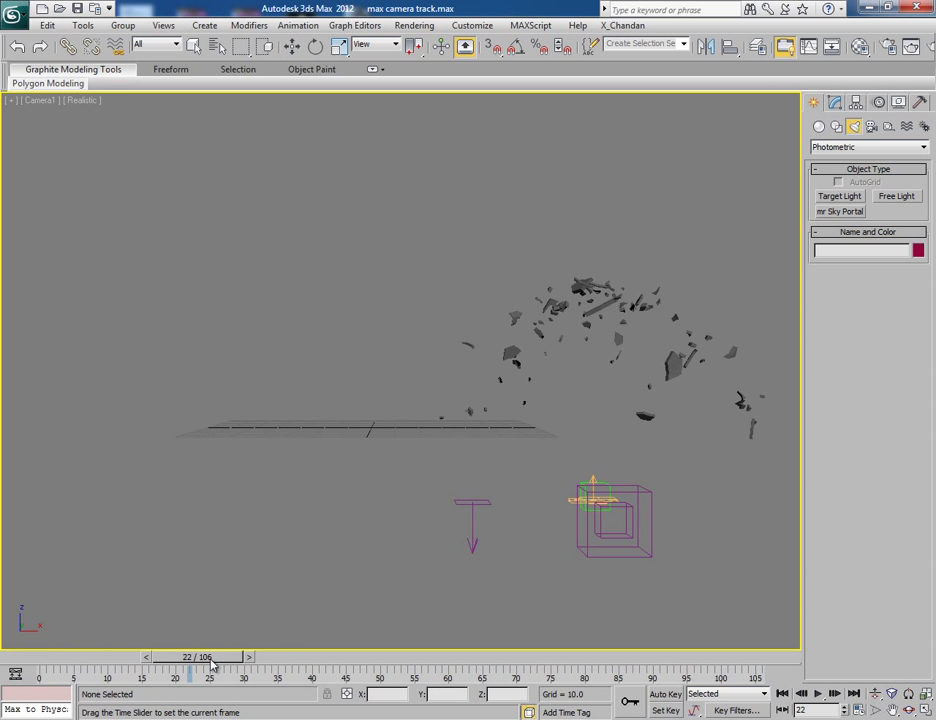
drag(210, 676, 130, 676)
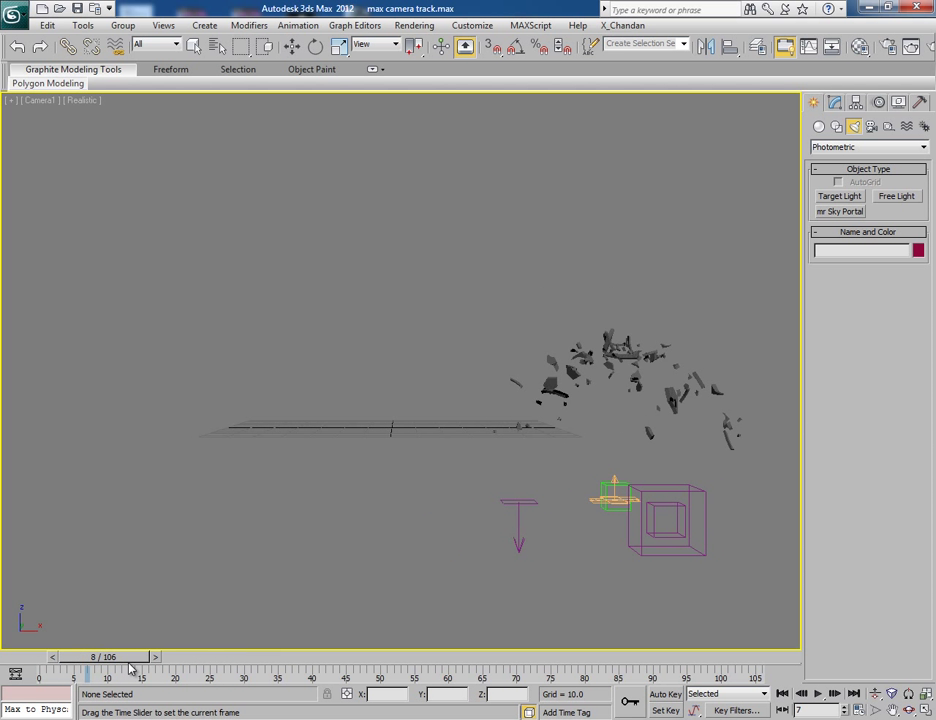
drag(90, 656, 40, 656)
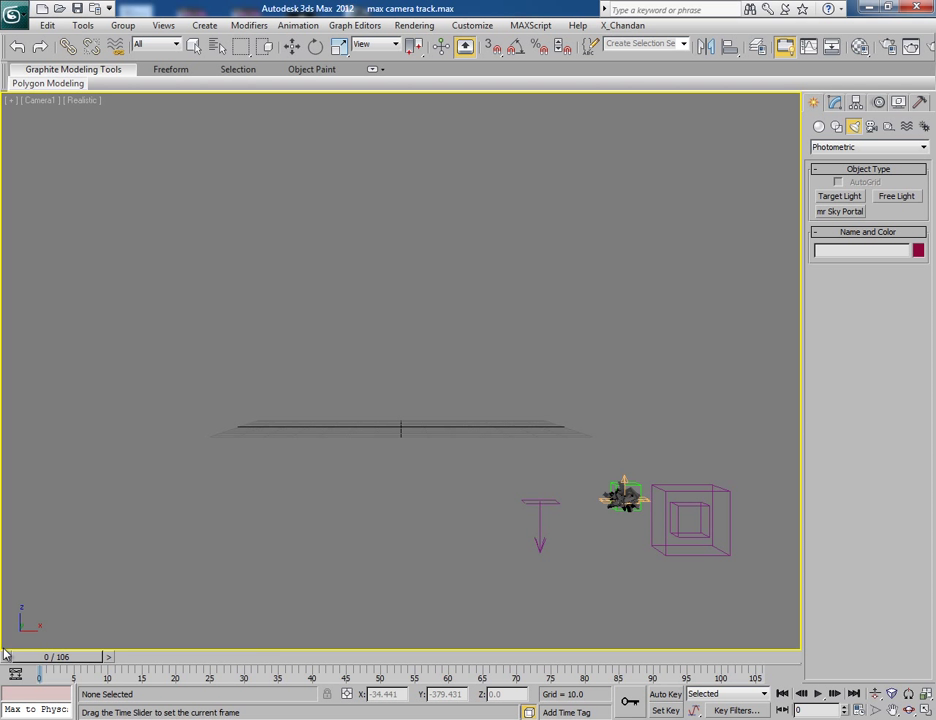
drag(40, 676, 258, 676)
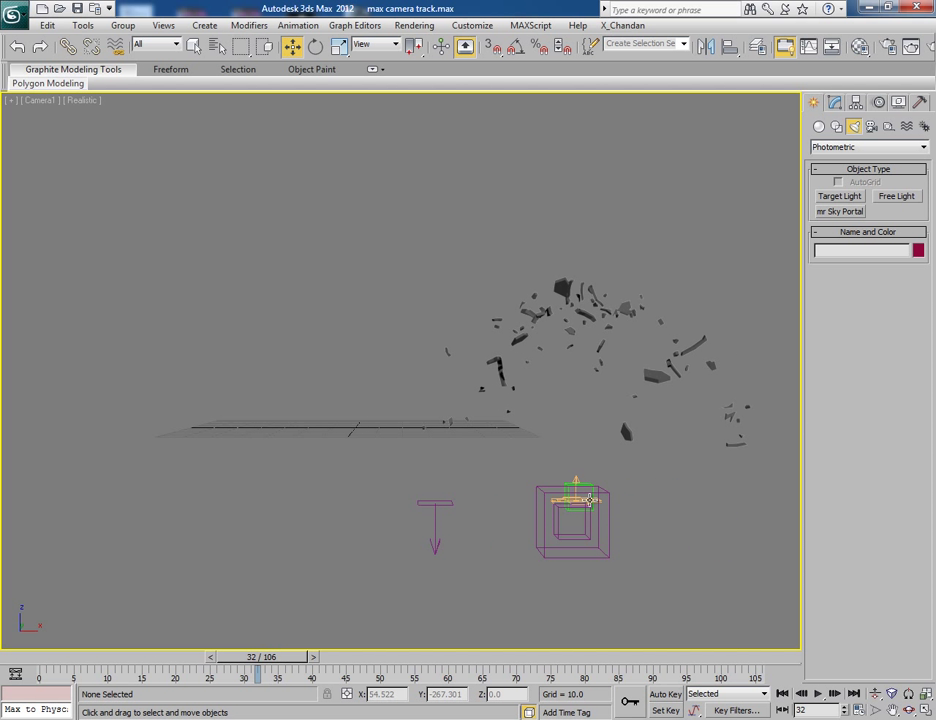
click(573, 520)
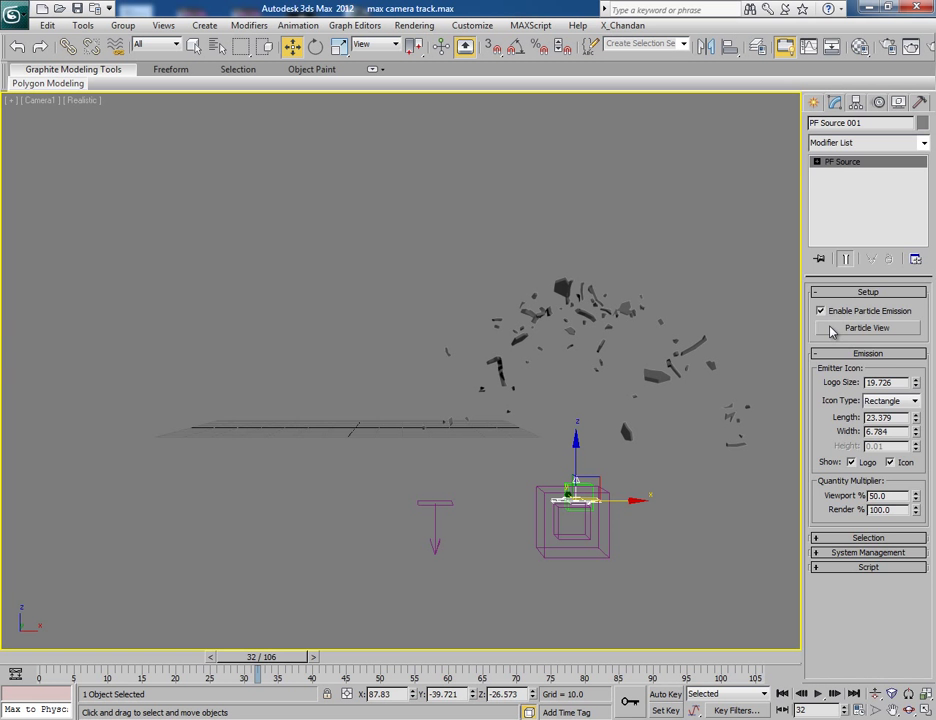
In Particle View, set Shape 001 to Sphere 20-sides and Birth 001 Amount to 10
click(866, 328)
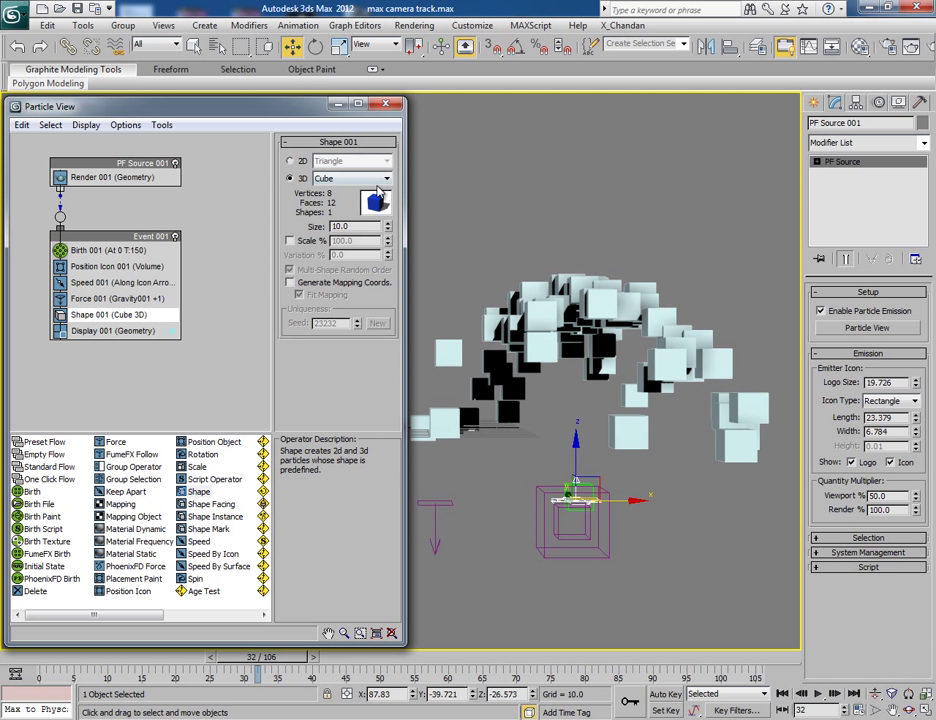
click(384, 178)
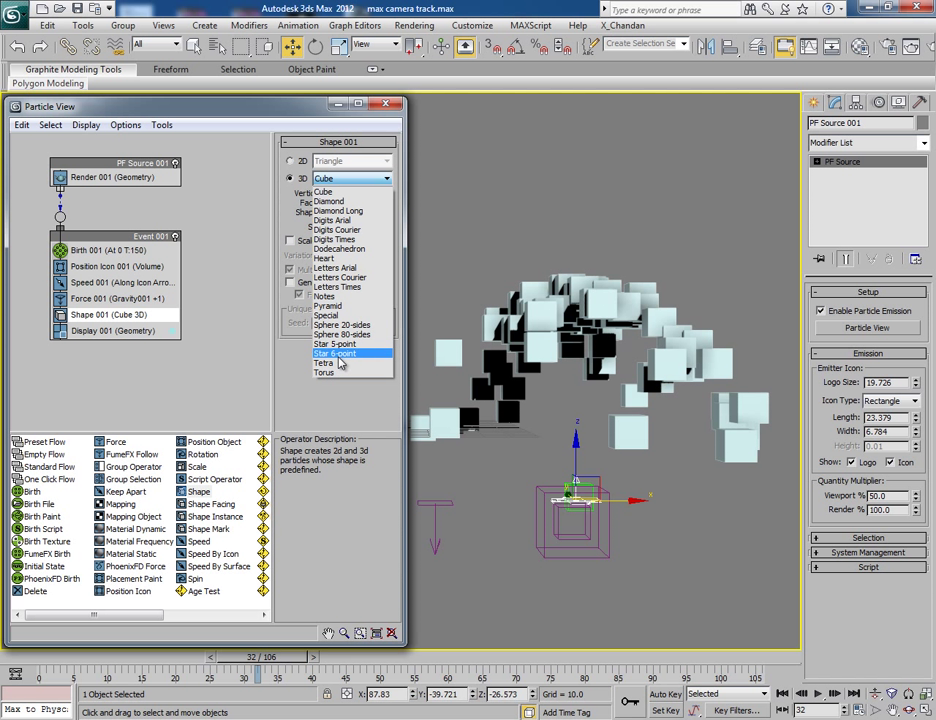
click(342, 324)
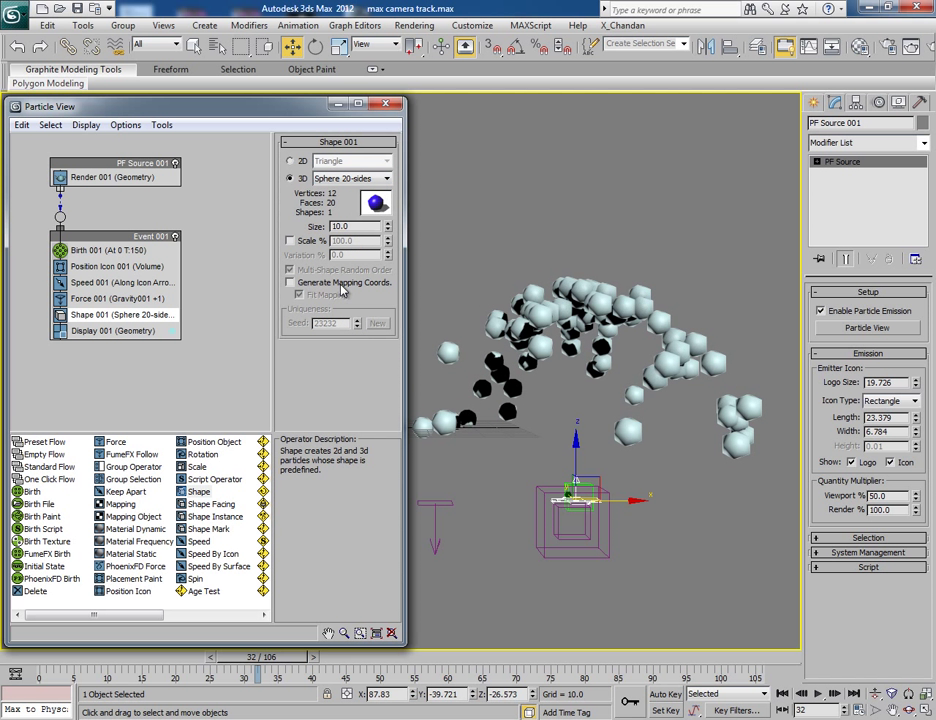
click(95, 250)
text(10)
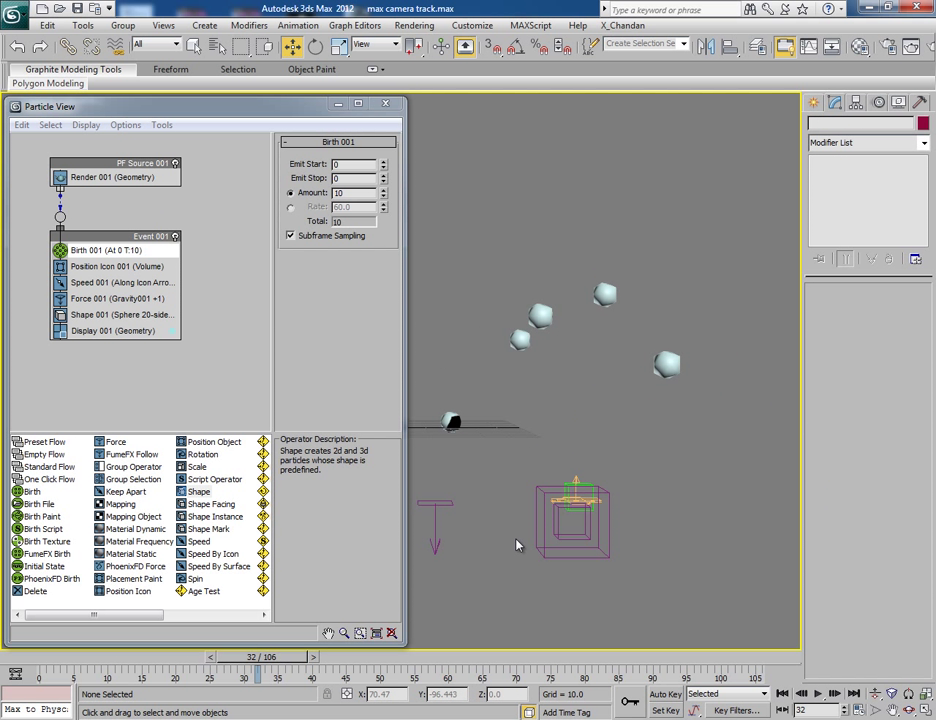
Remove Drag001 from Force 001's space warps, leaving only Gravity001
click(570, 500)
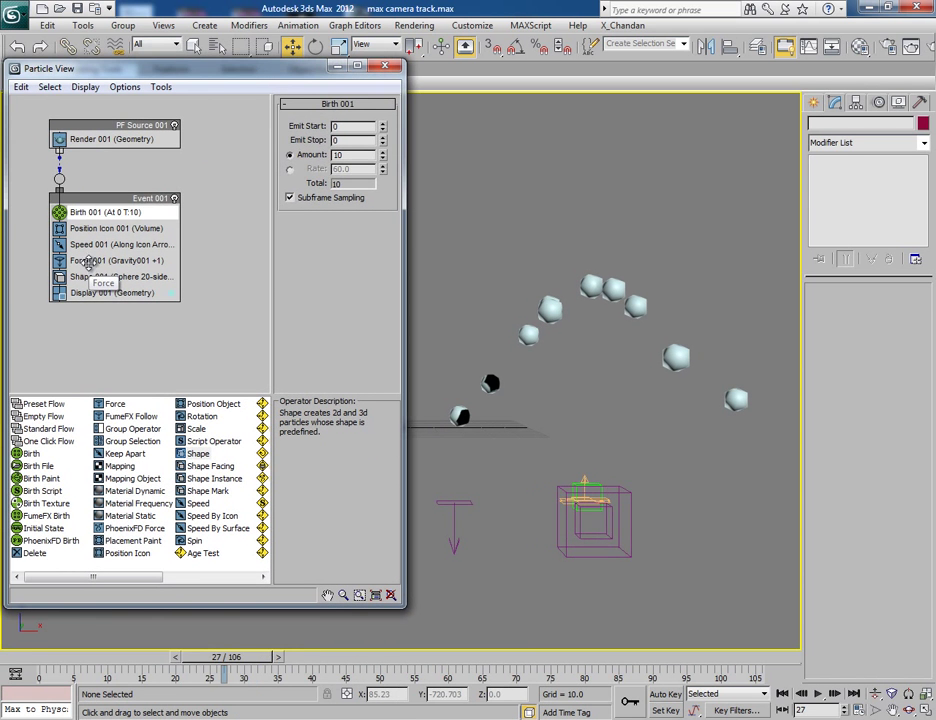
click(100, 260)
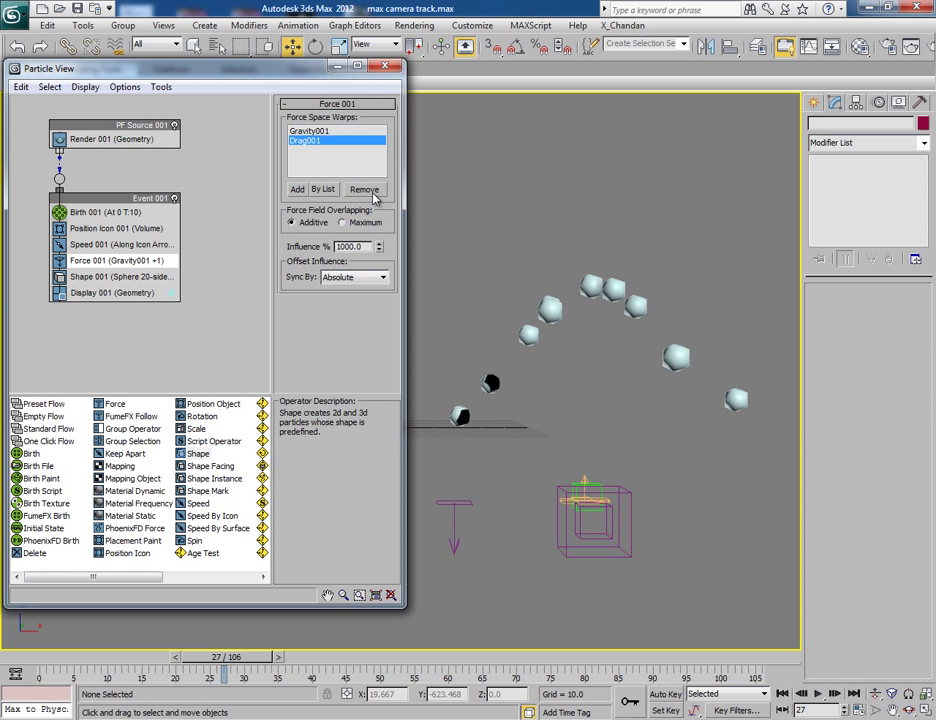
click(364, 189)
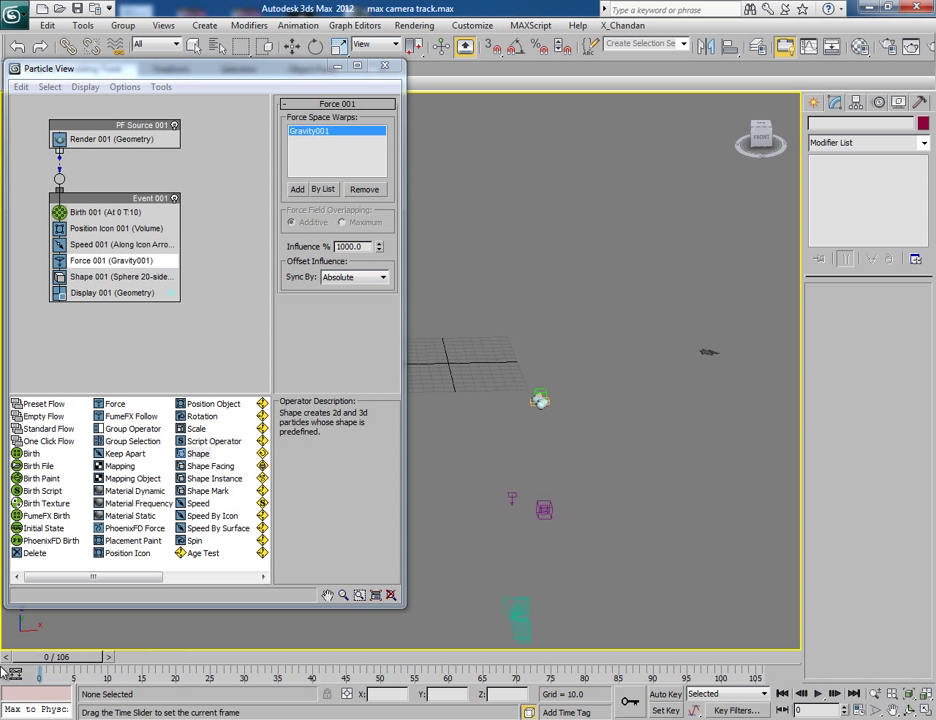
Set Speed 001 to about 431.755 with divergence 35, scrubbing to check the flight
drag(40, 675, 470, 675)
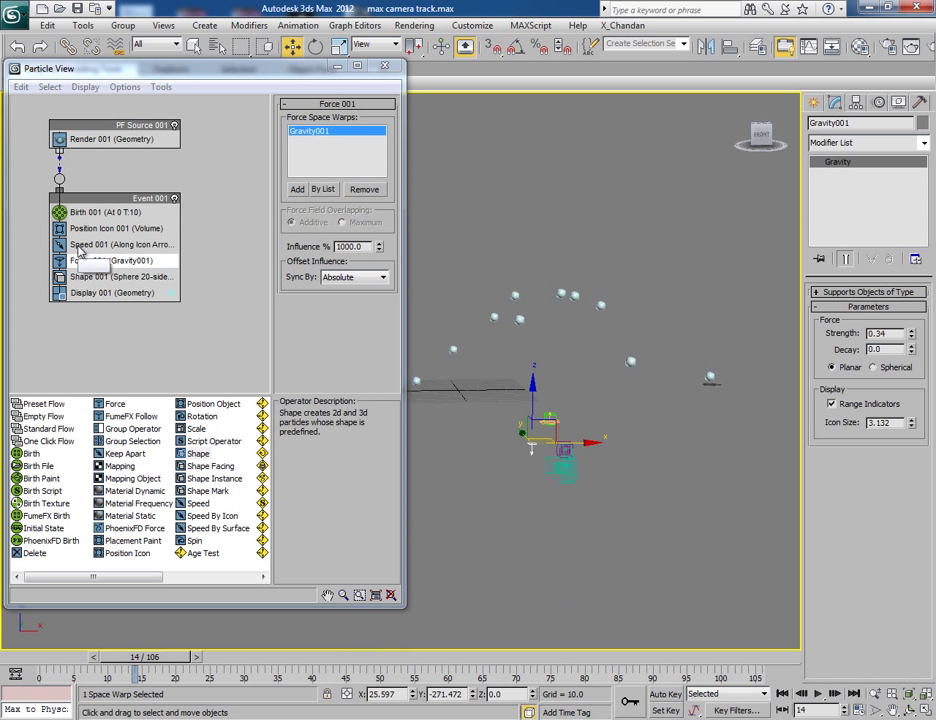
click(100, 245)
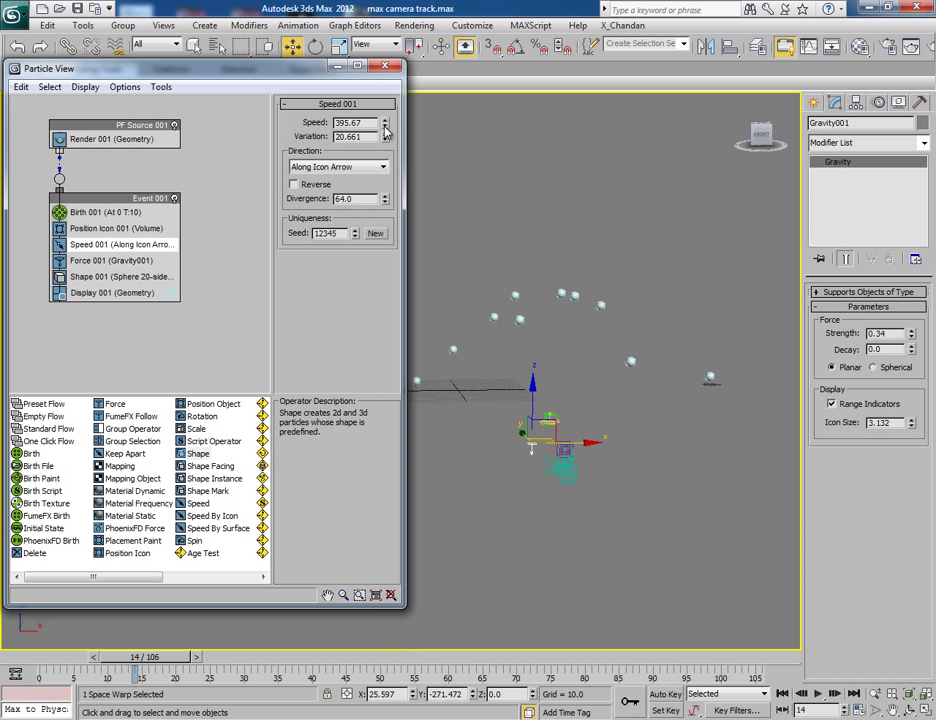
click(385, 118)
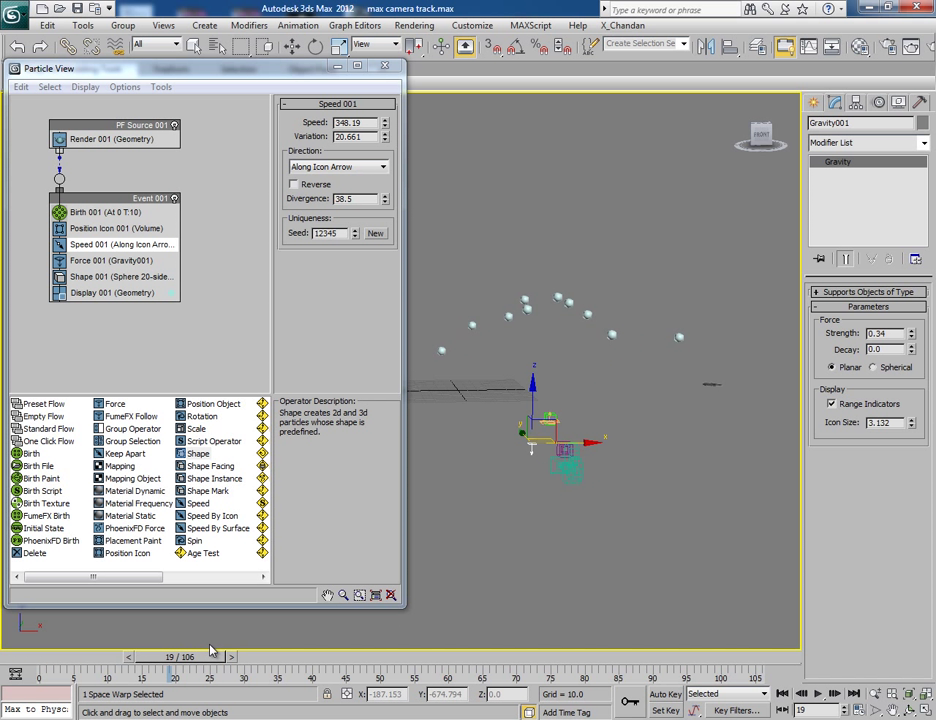
click(385, 119)
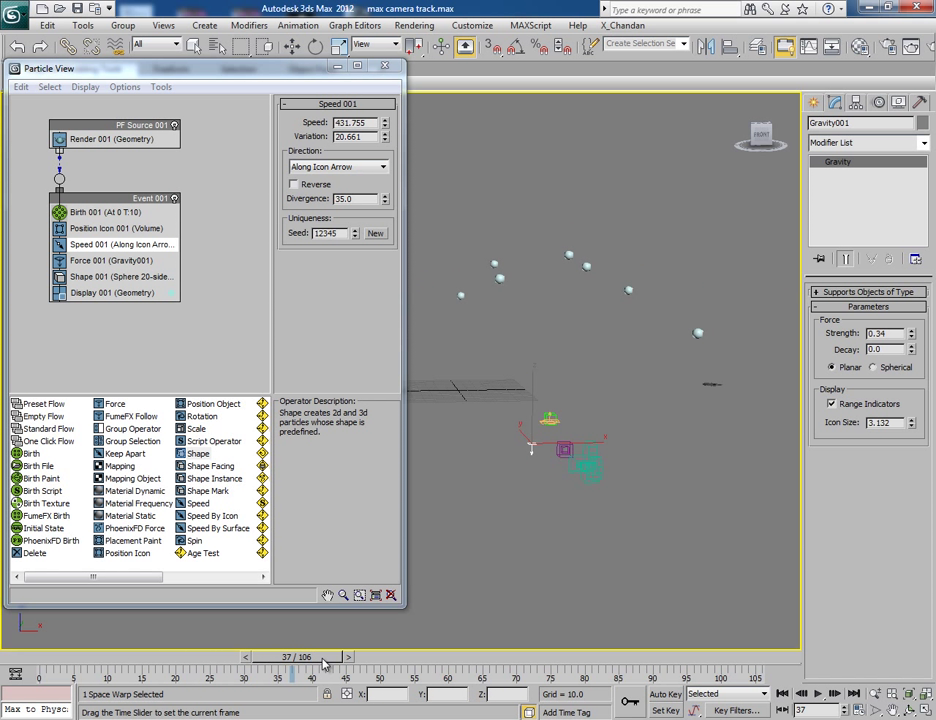
click(818, 693)
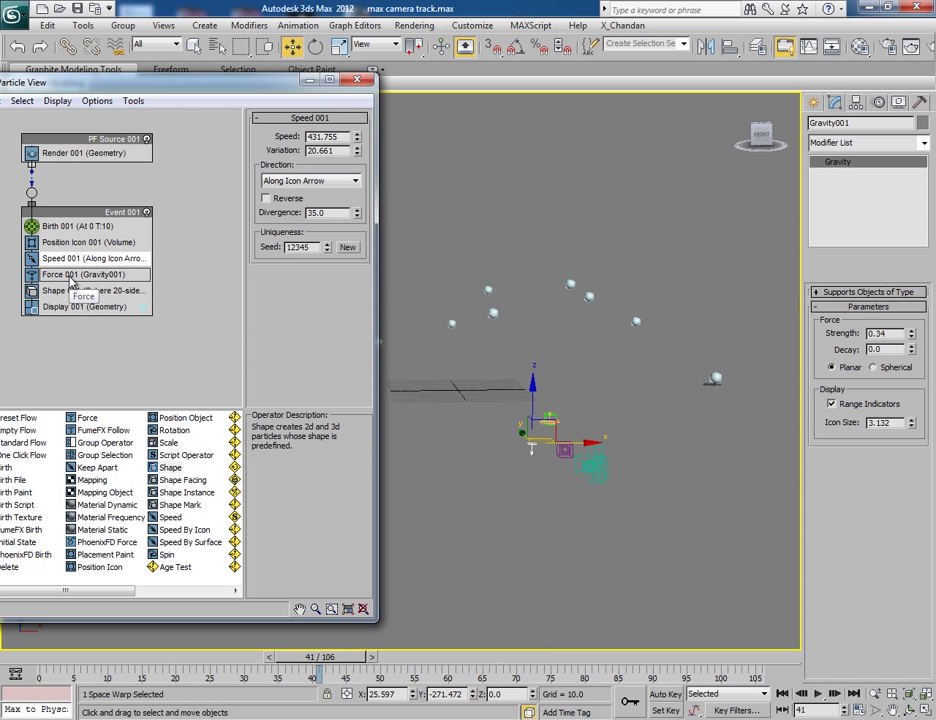
Add Drag001 back to Force 001, preview the animation, and set X damping to 6
click(84, 274)
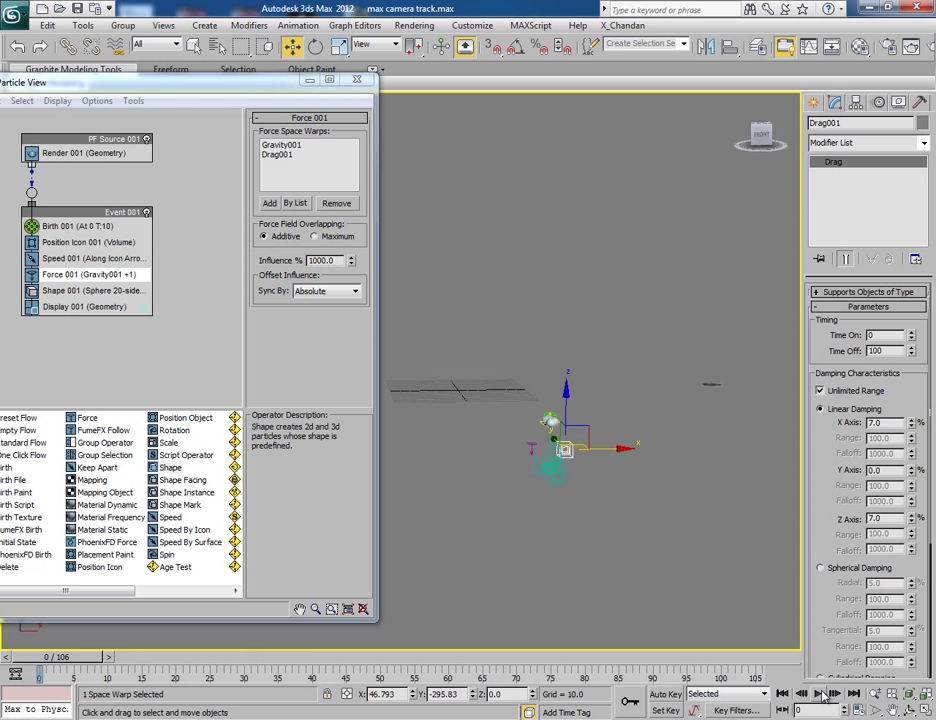
click(818, 693)
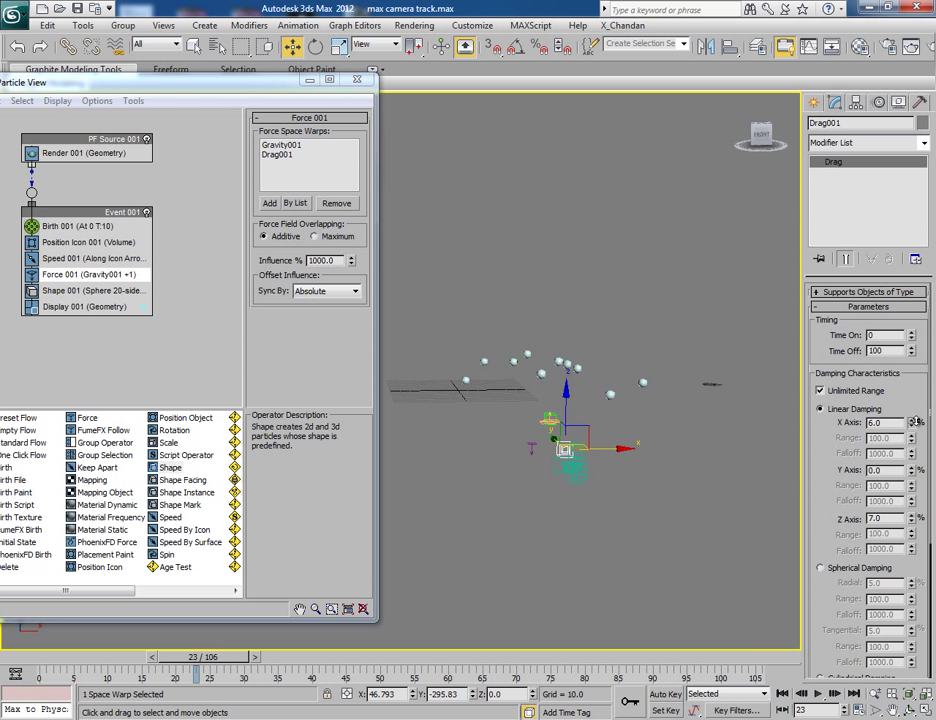
click(911, 470)
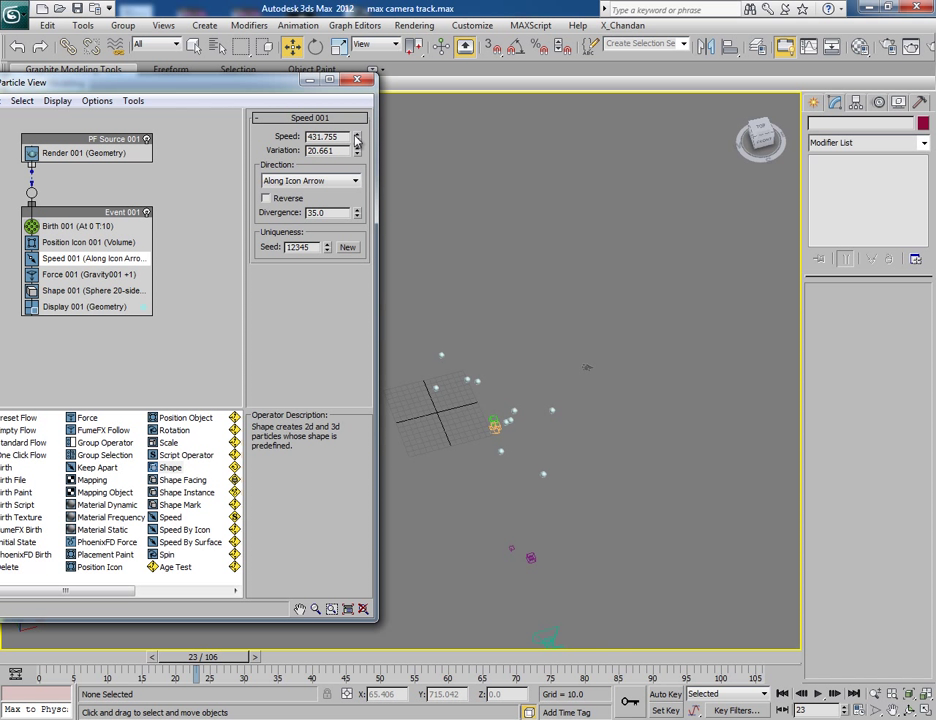
Raise Speed 001 to about 1401.5 and play back the resulting particle flight
click(356, 134)
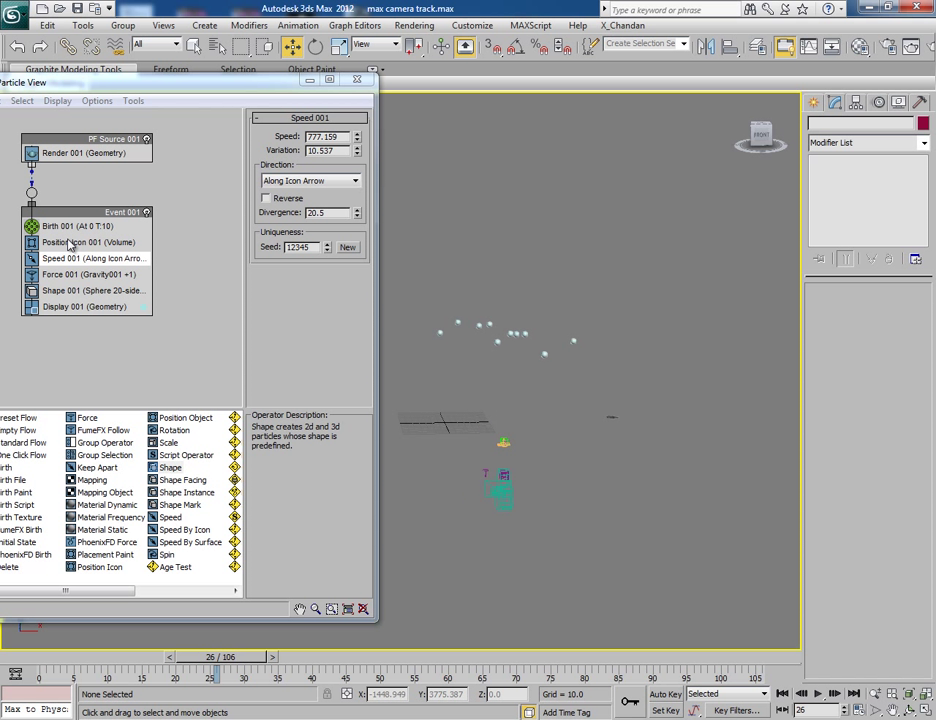
click(75, 225)
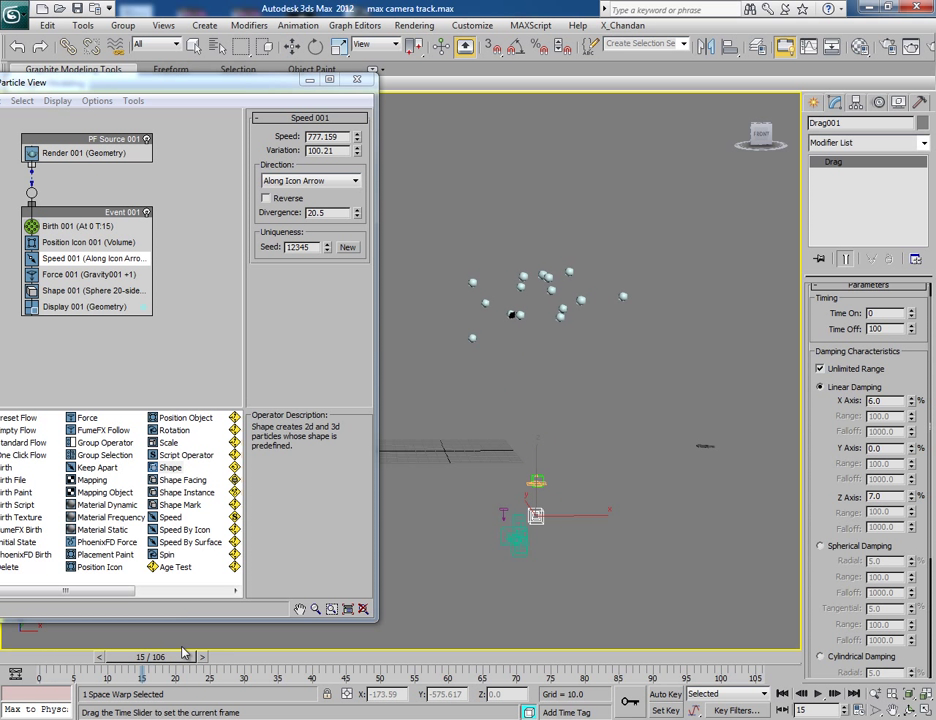
drag(145, 674, 415, 674)
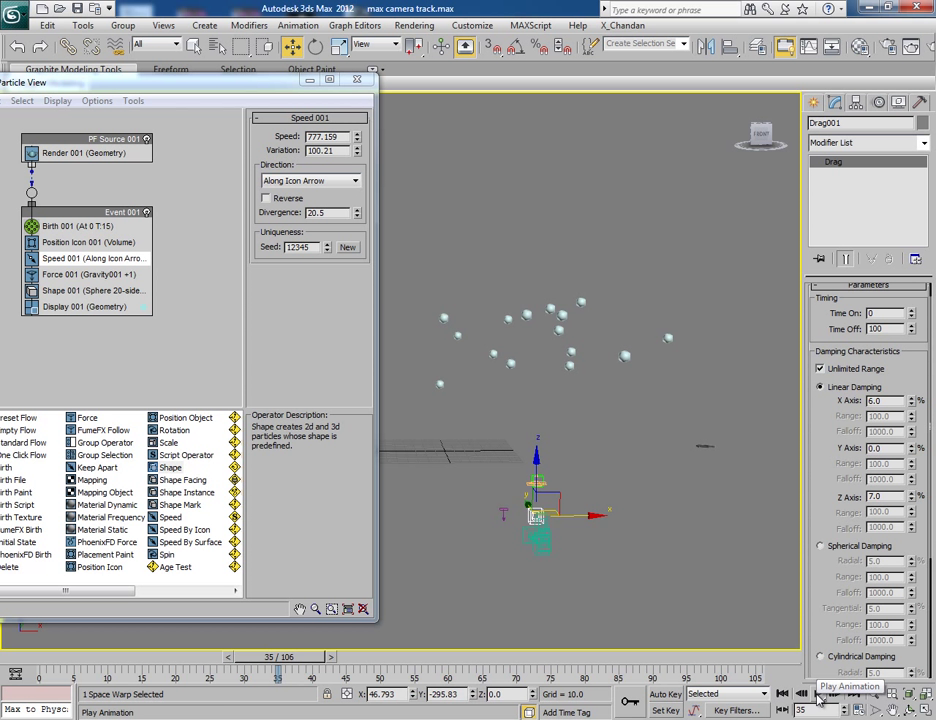
click(818, 693)
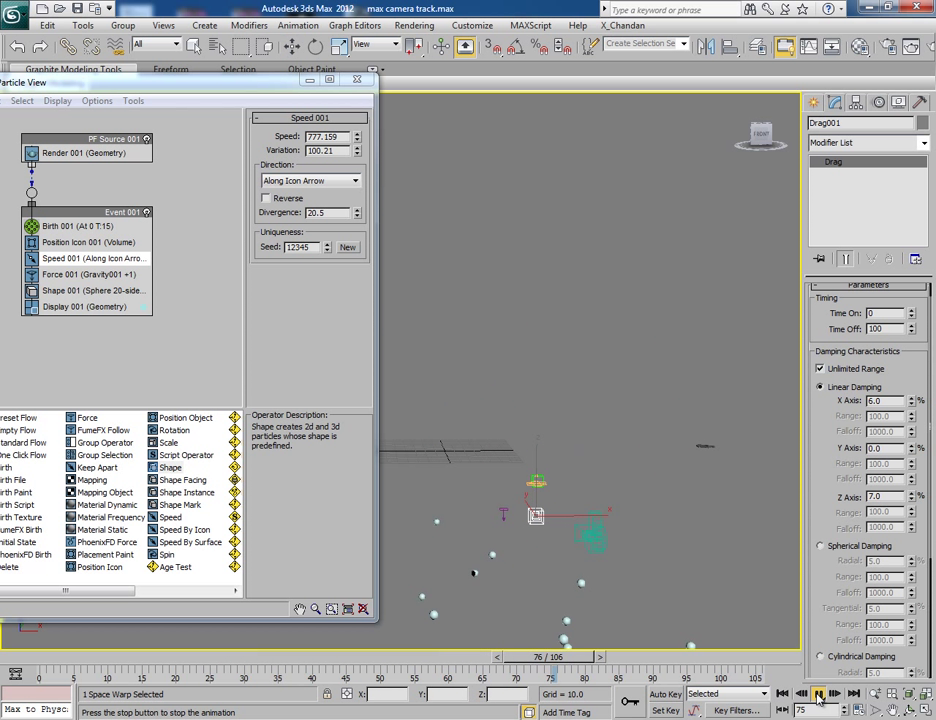
click(817, 694)
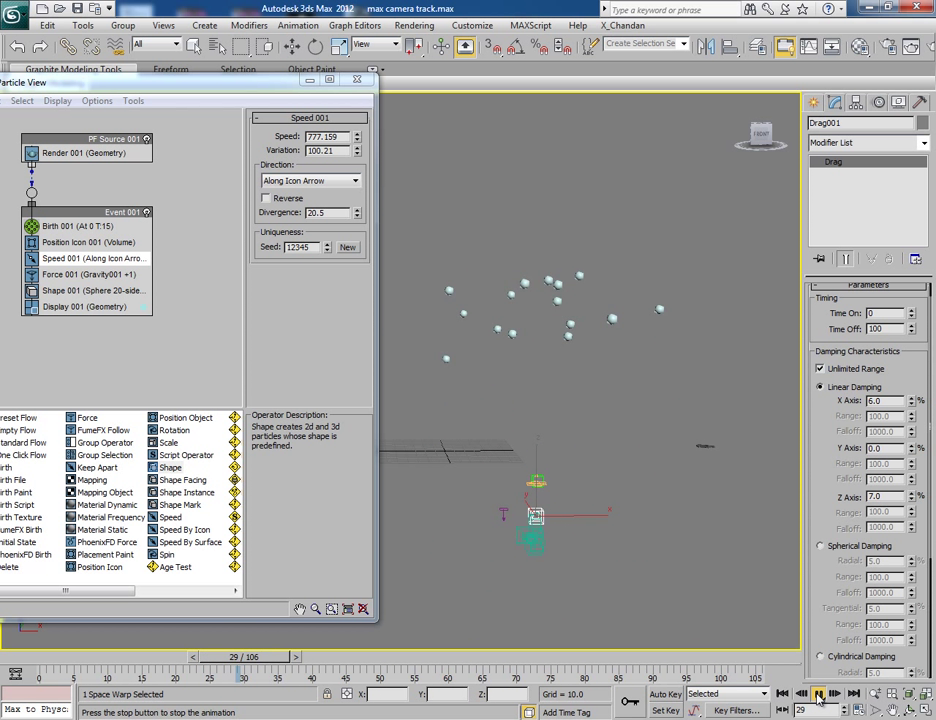
click(817, 693)
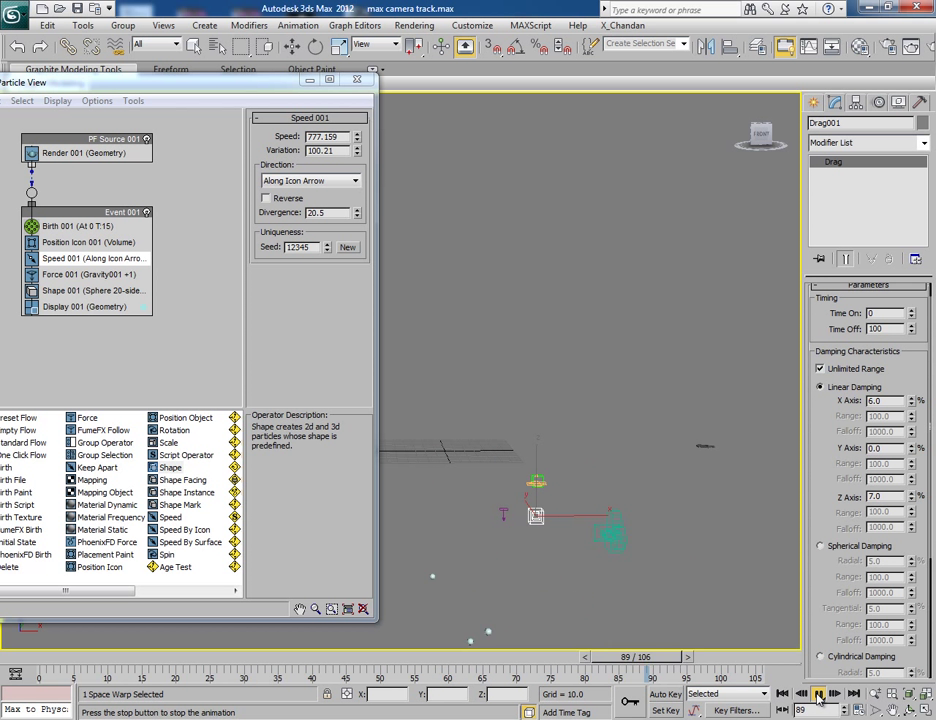
click(817, 693)
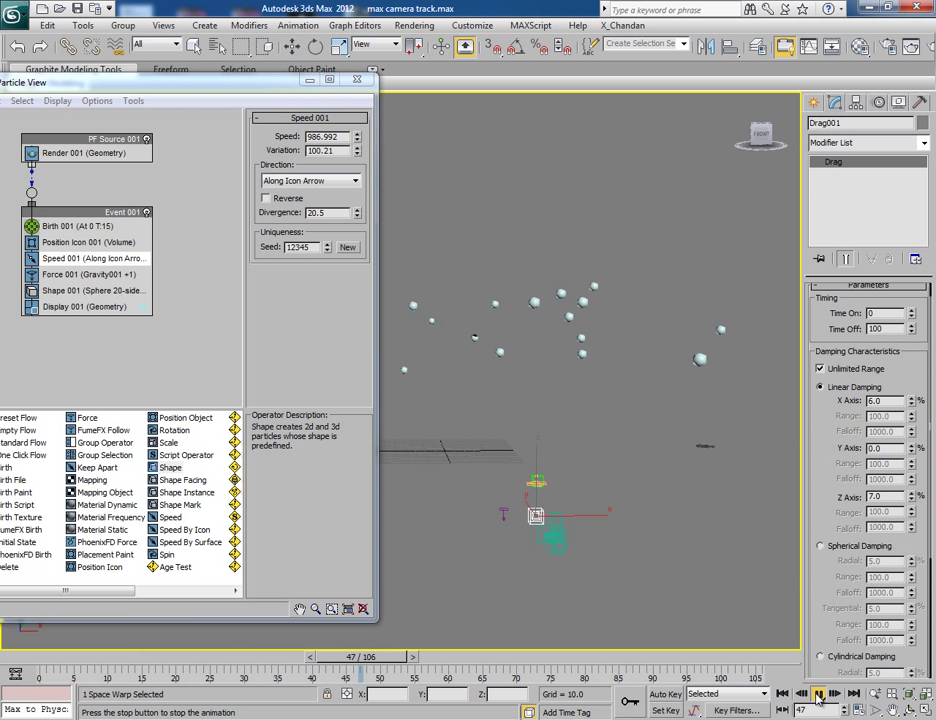
click(817, 694)
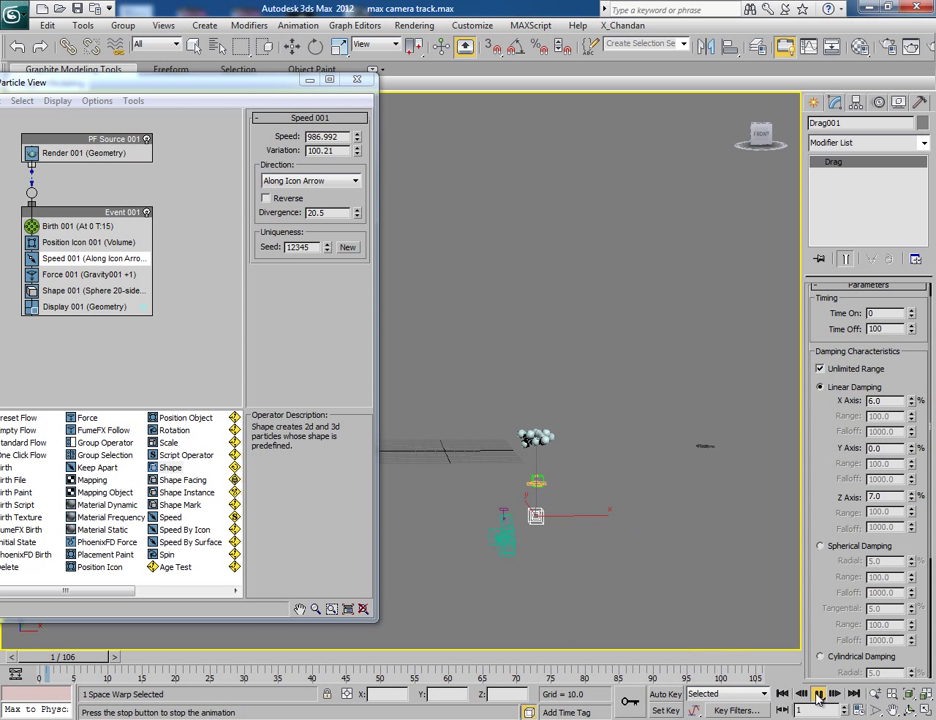
click(817, 694)
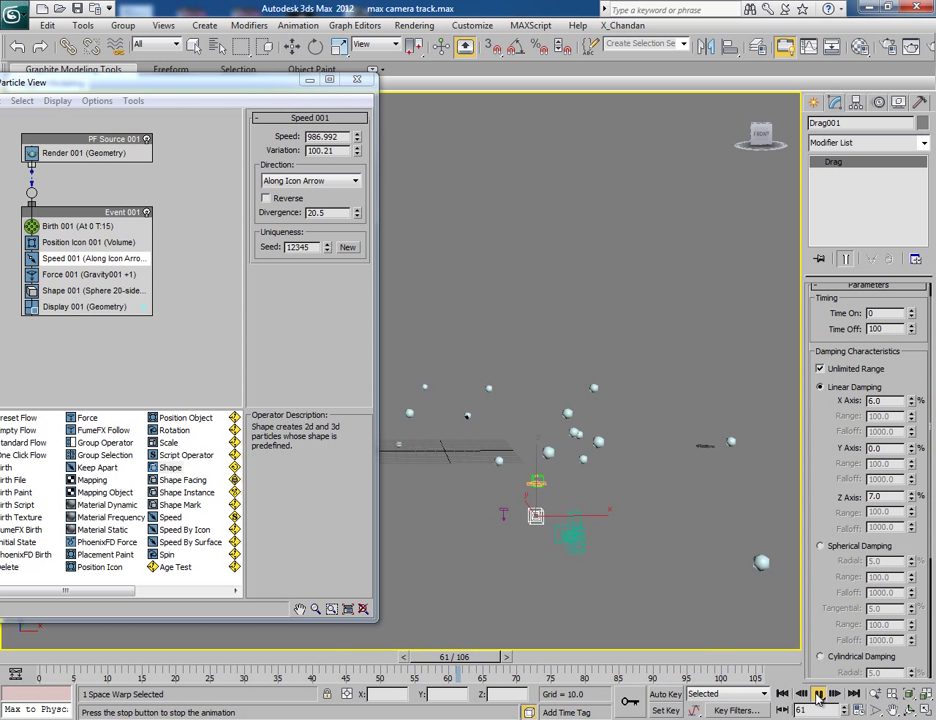
click(817, 693)
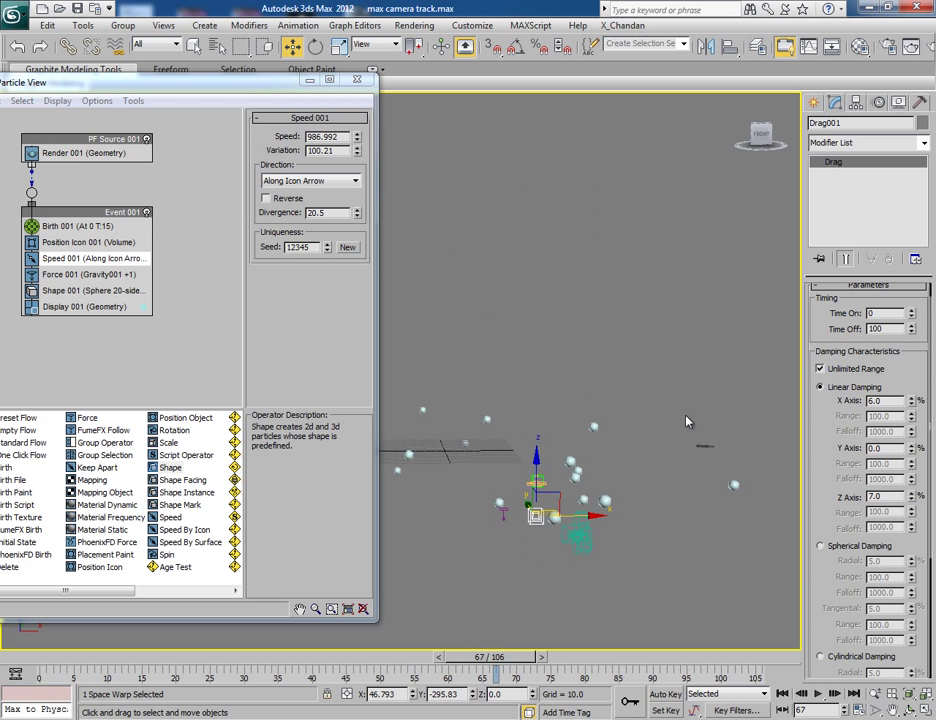
mouse_move(916, 453)
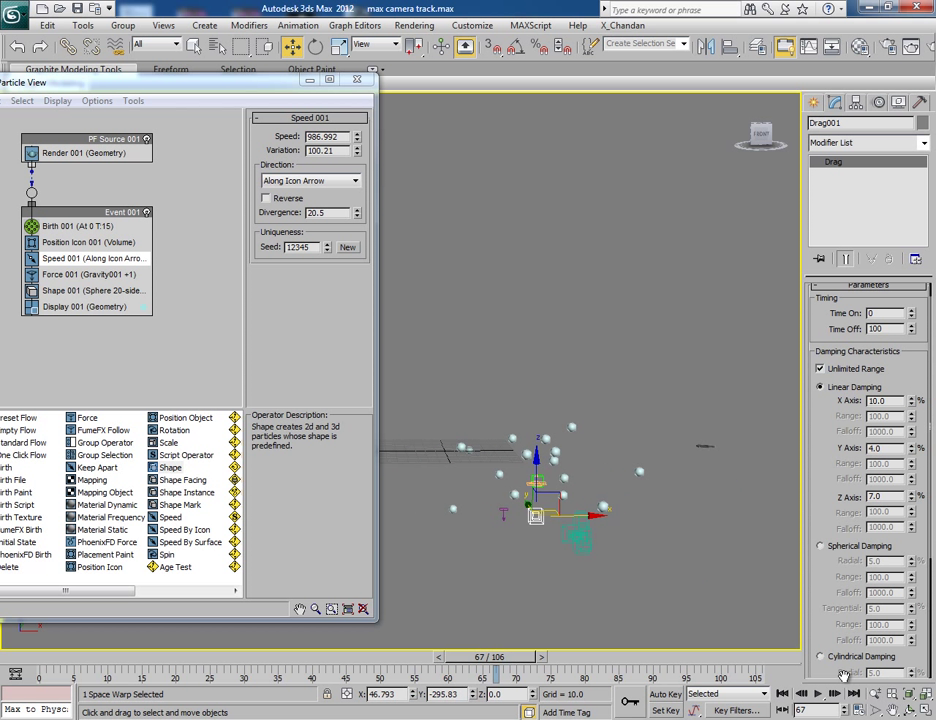
Set Drag001 linear damping to X Axis 5 and Z Axis 13
click(817, 693)
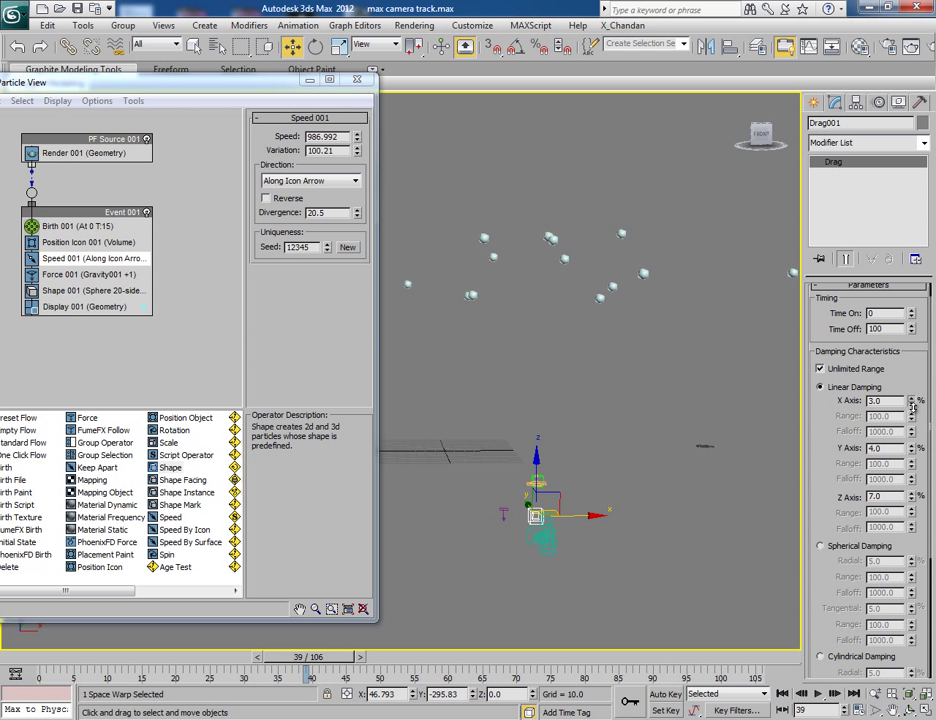
click(911, 397)
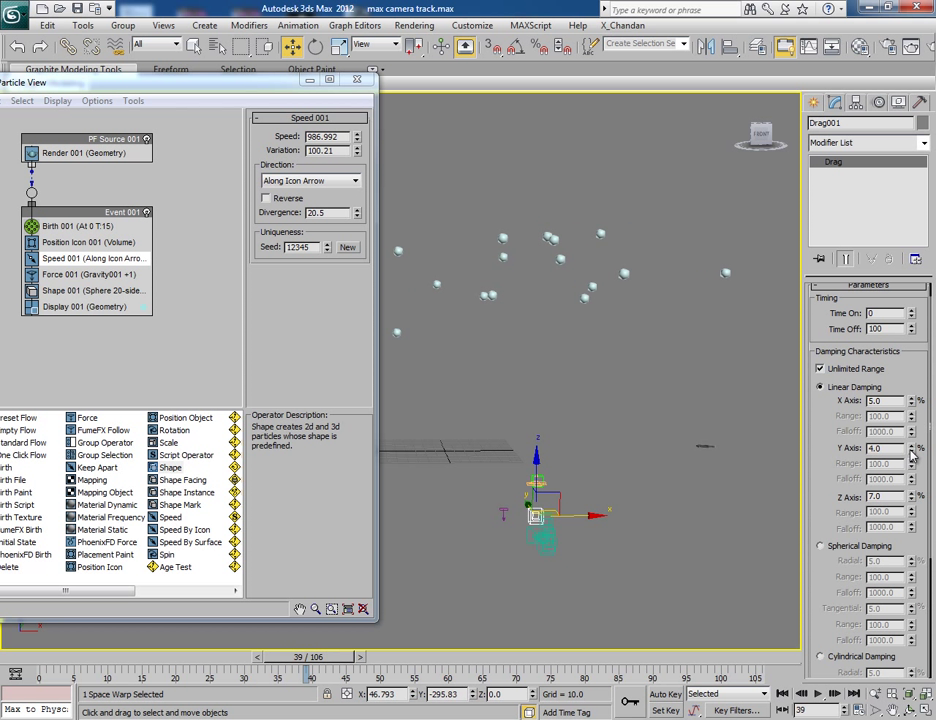
click(910, 498)
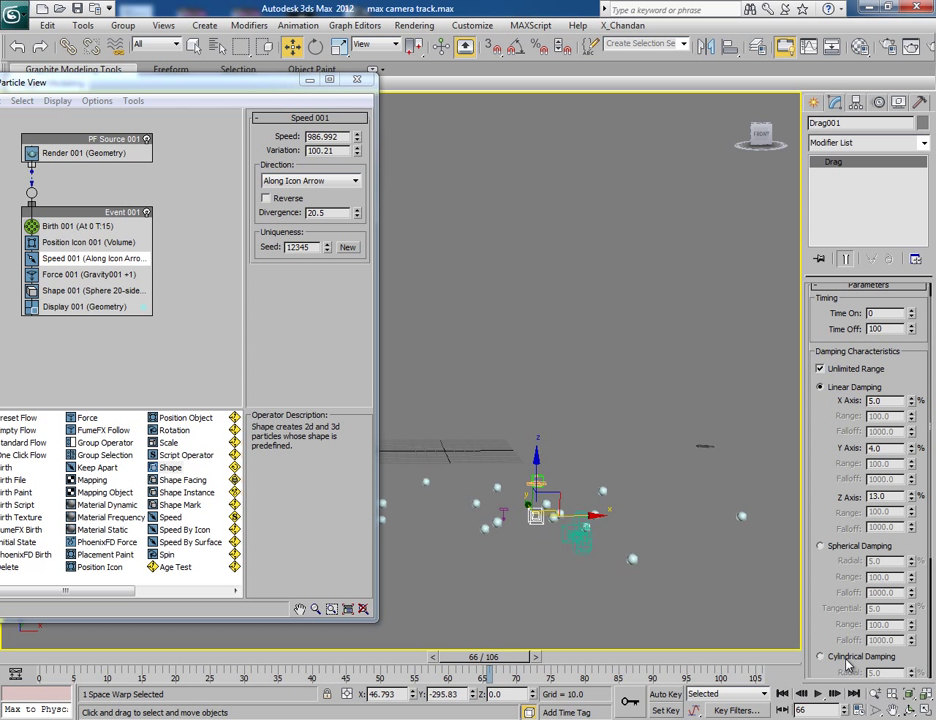
click(817, 693)
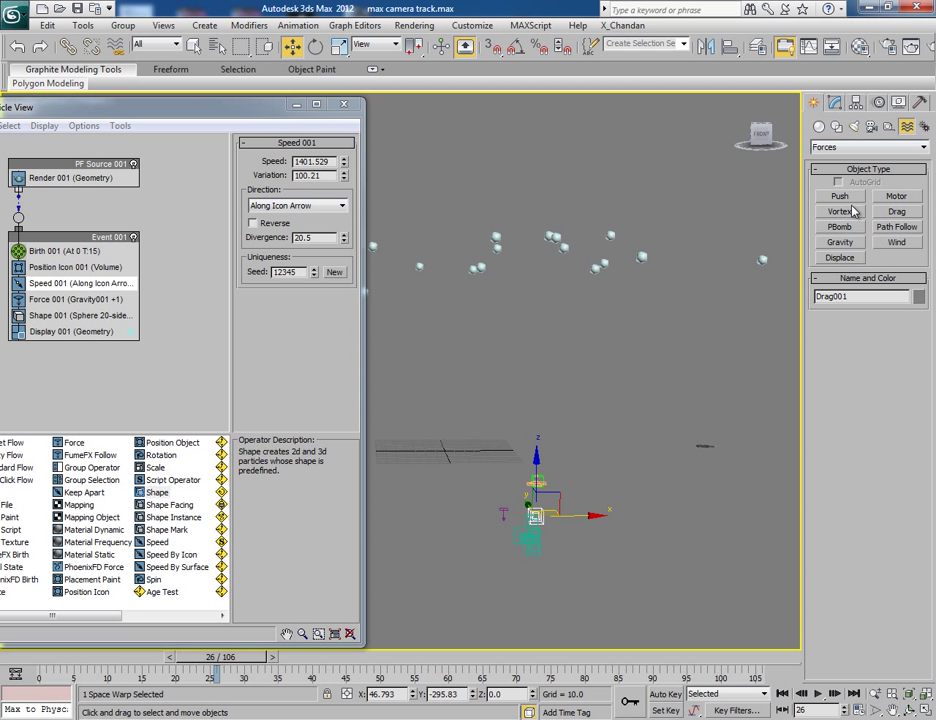
Create Wind001, add it to Force 001, and lower its strength to 0.33
click(896, 242)
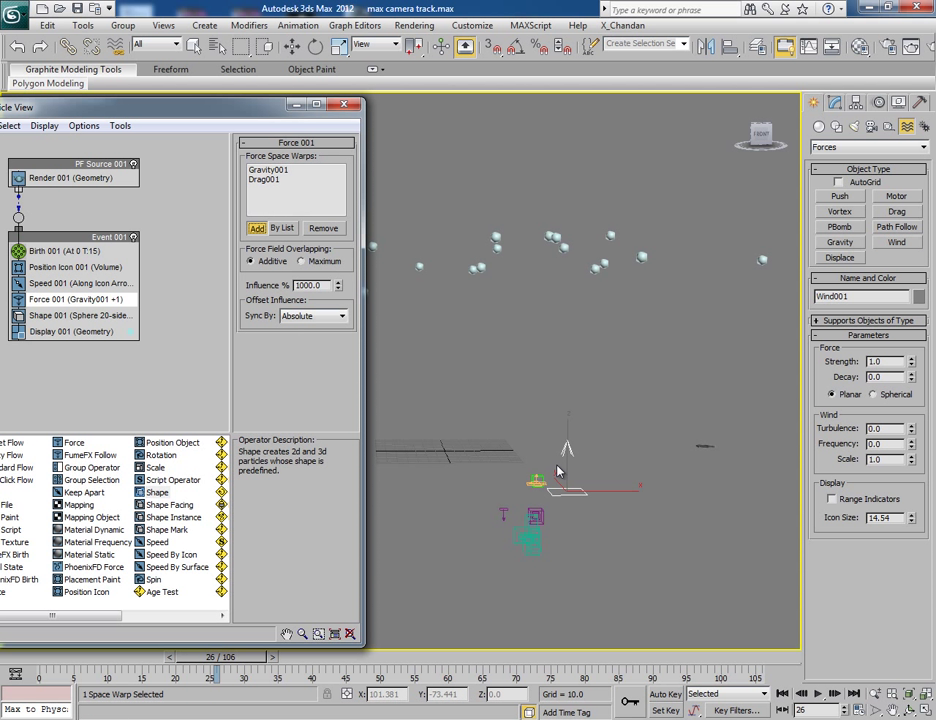
click(256, 227)
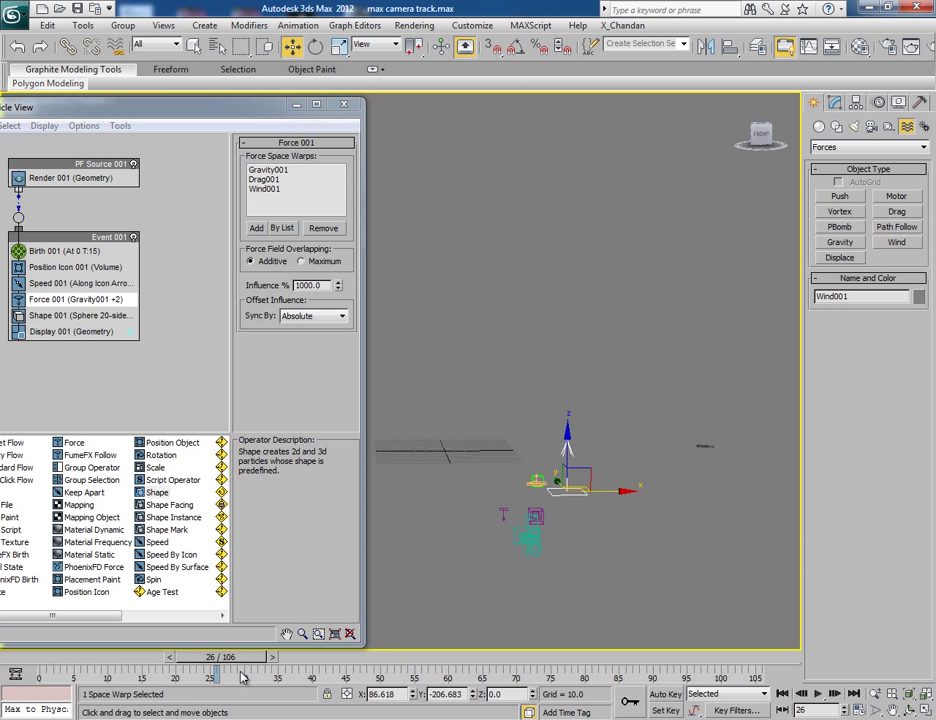
drag(210, 657, 130, 657)
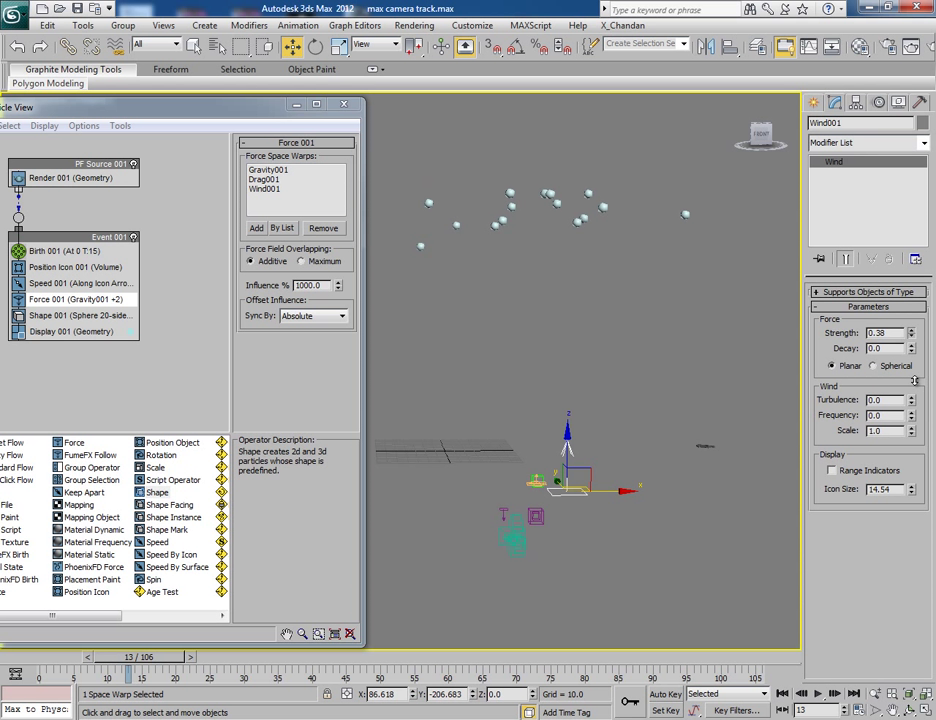
drag(130, 657, 10, 657)
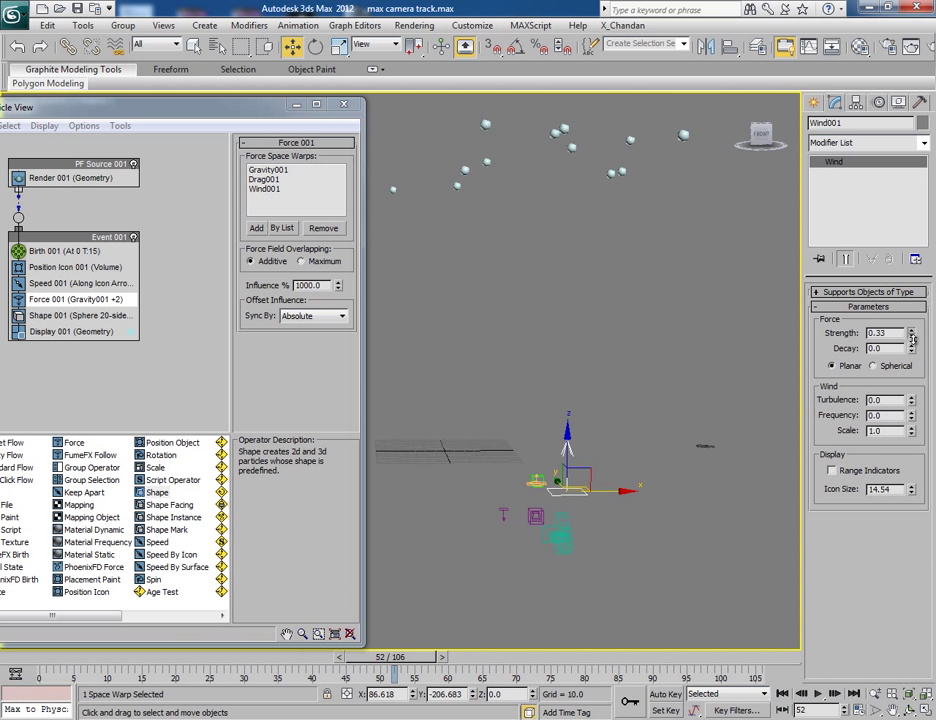
Set Wind001 turbulence 0.38, frequency 0.23, scale 0.24 and strength 0.22
drag(398, 657, 430, 657)
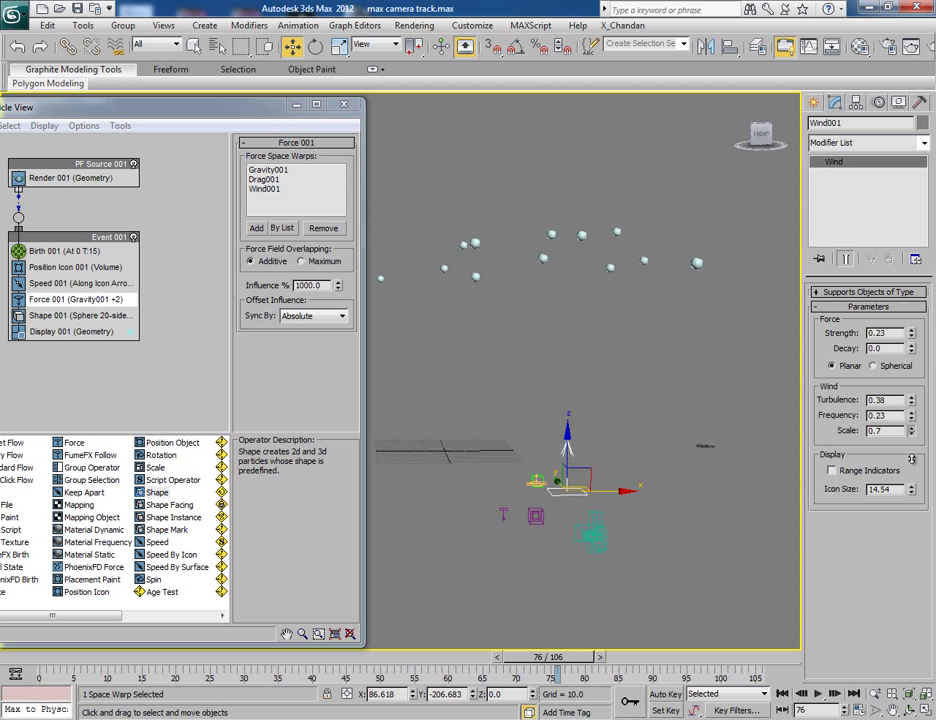
click(910, 430)
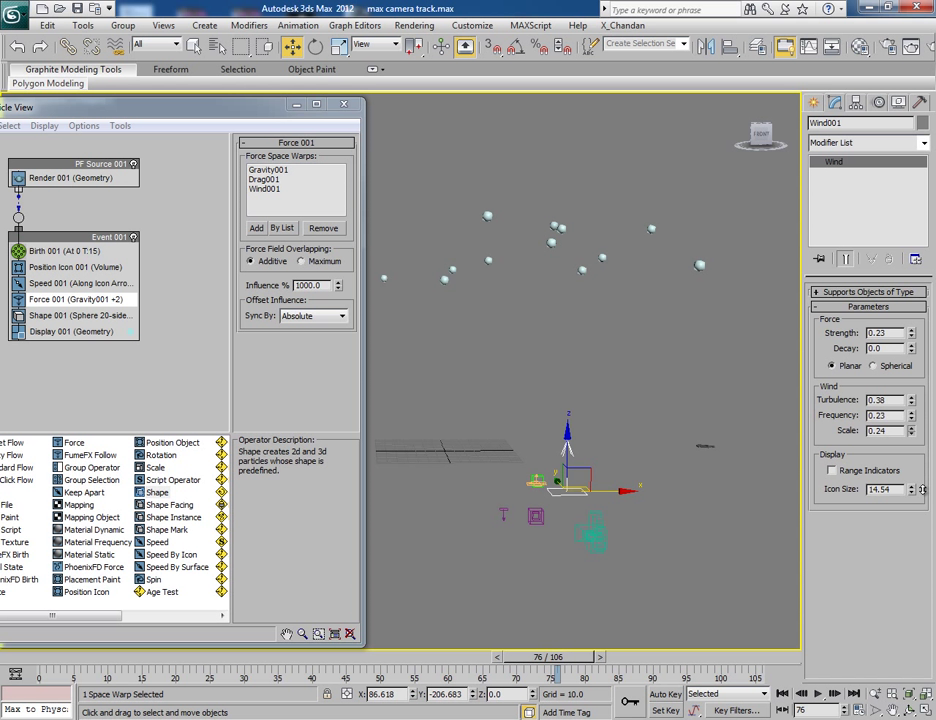
drag(555, 675, 325, 675)
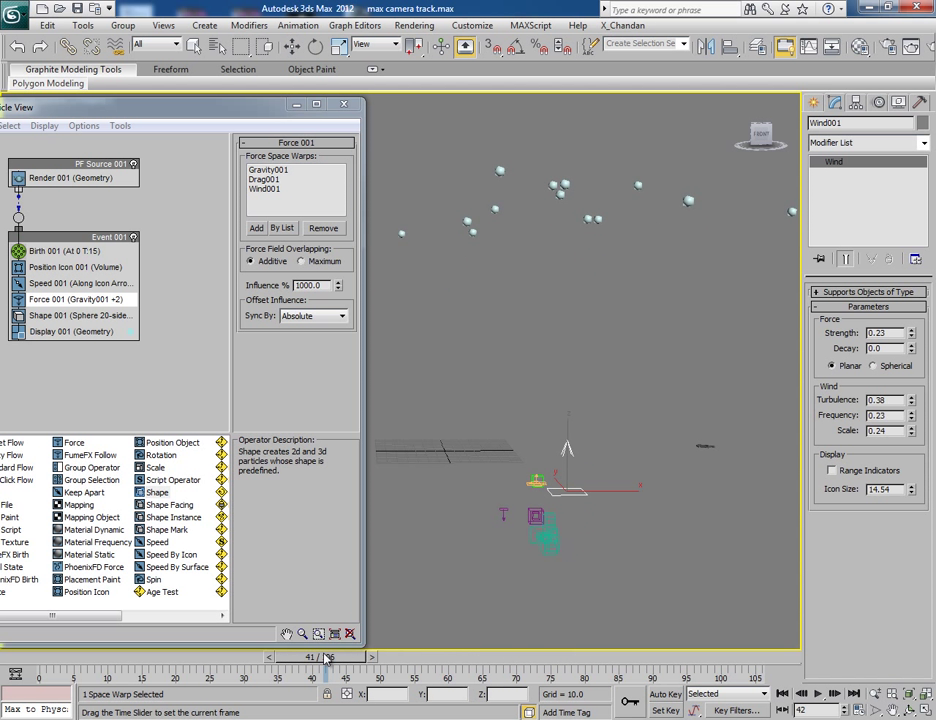
drag(325, 657, 308, 657)
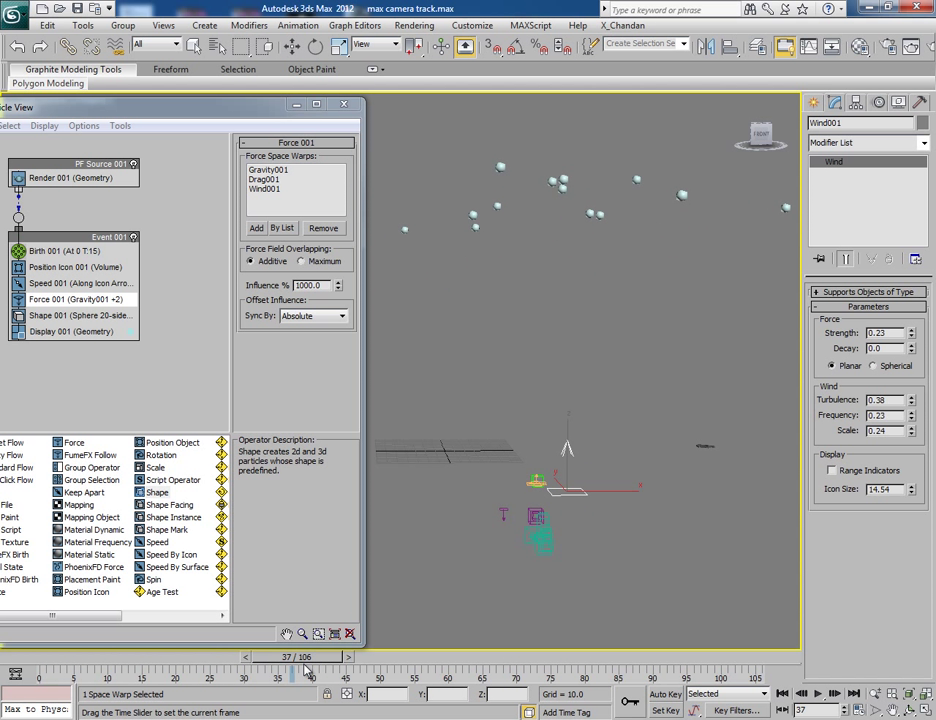
drag(310, 672, 700, 672)
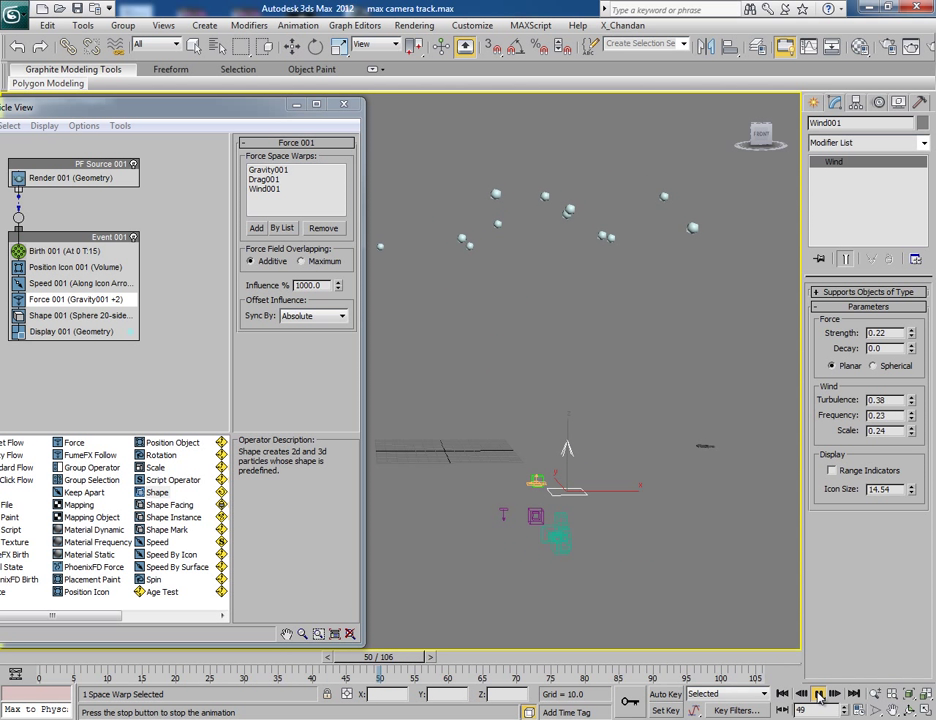
Play the animation through Camera1, rewind it, and maximize the Camera1 viewport
click(818, 694)
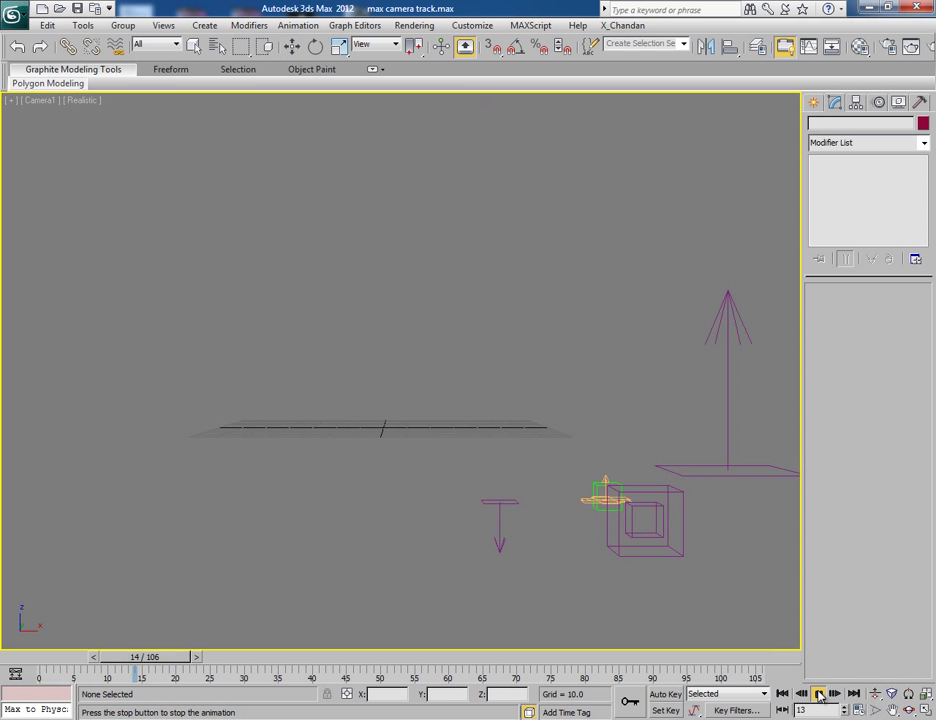
click(834, 693)
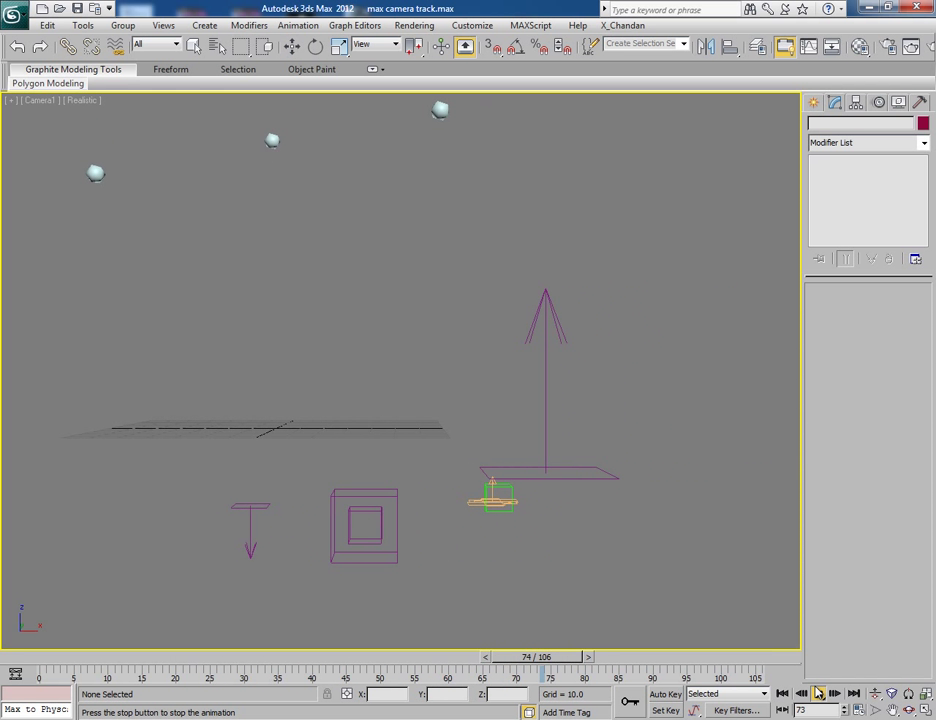
drag(540, 657, 432, 657)
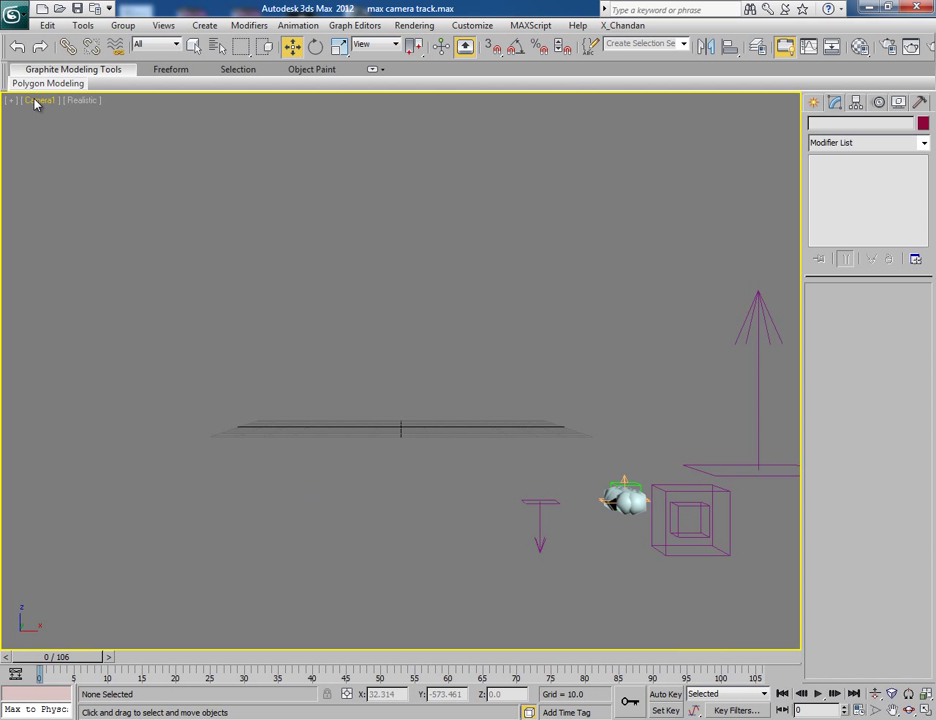
click(40, 100)
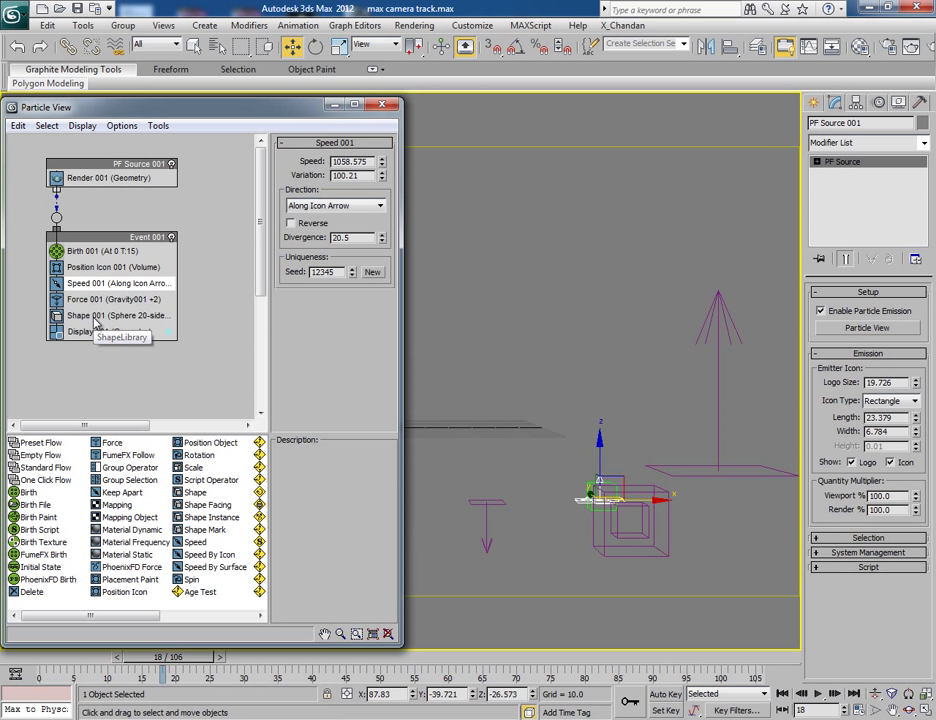
Check Shape 001, set Speed 001 to about 356, and play back the flight
click(115, 315)
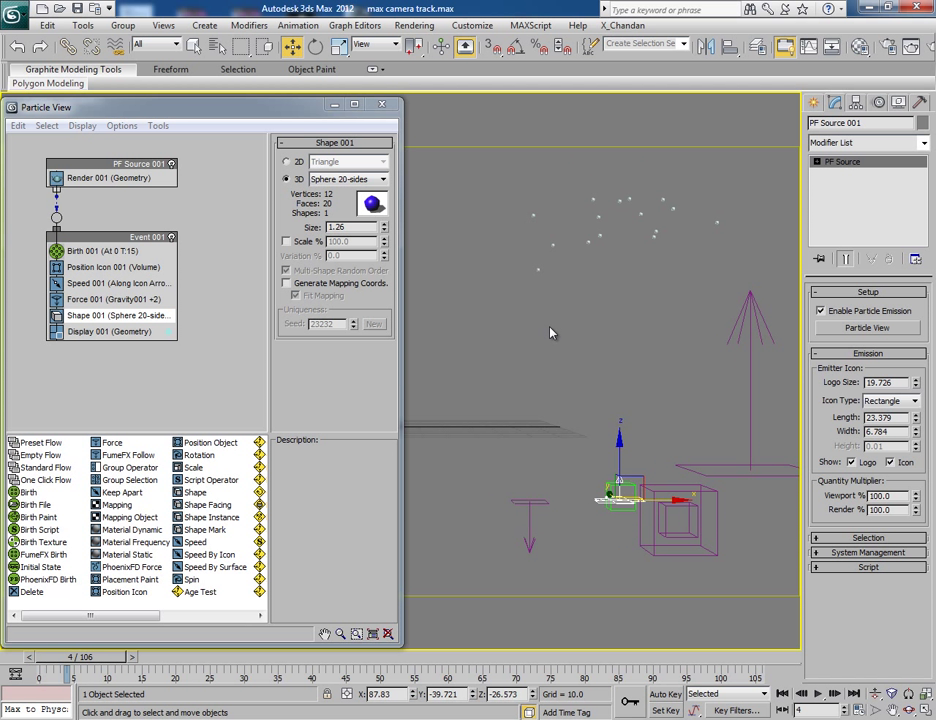
mouse_move(437, 291)
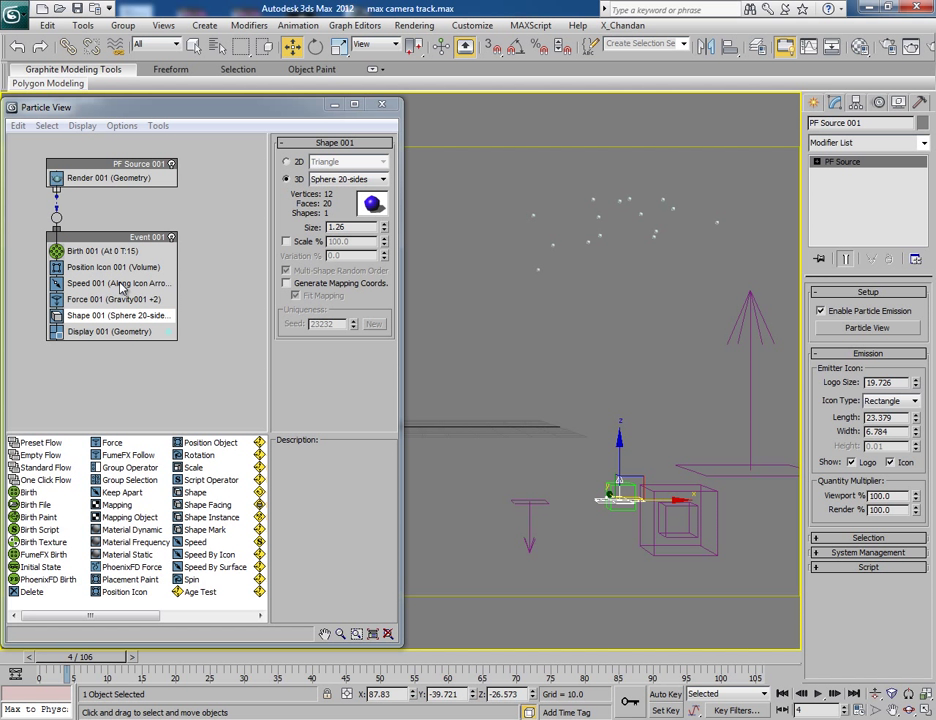
click(110, 283)
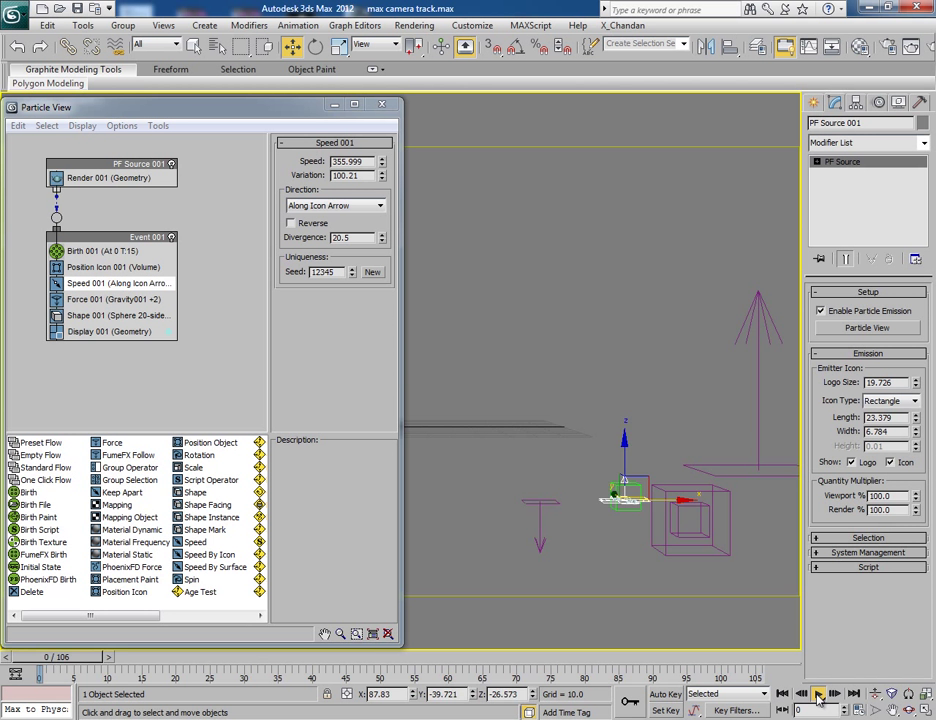
click(818, 694)
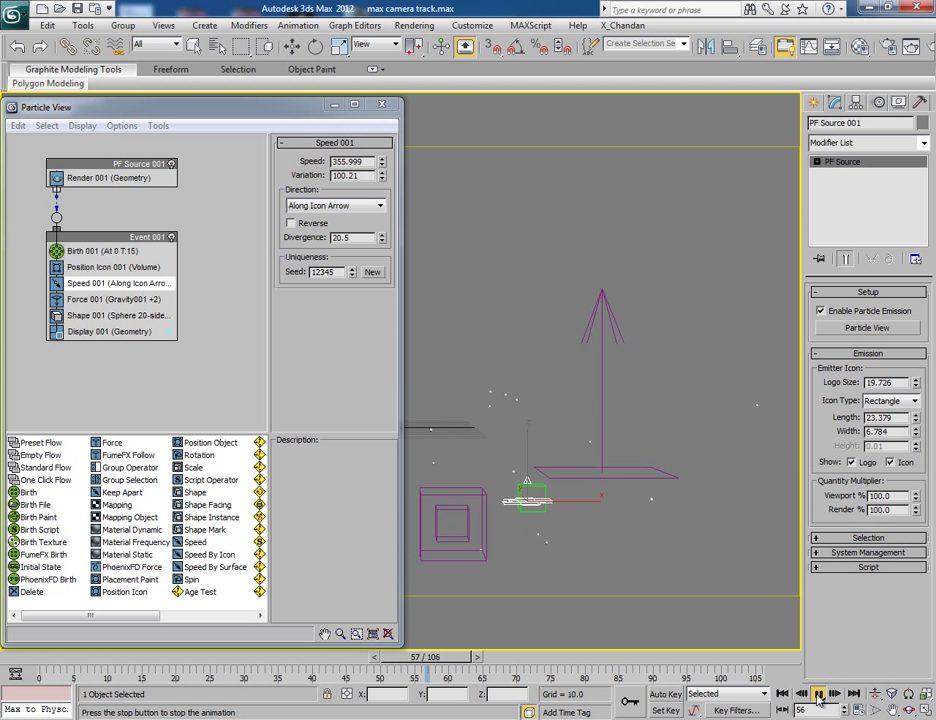
click(819, 693)
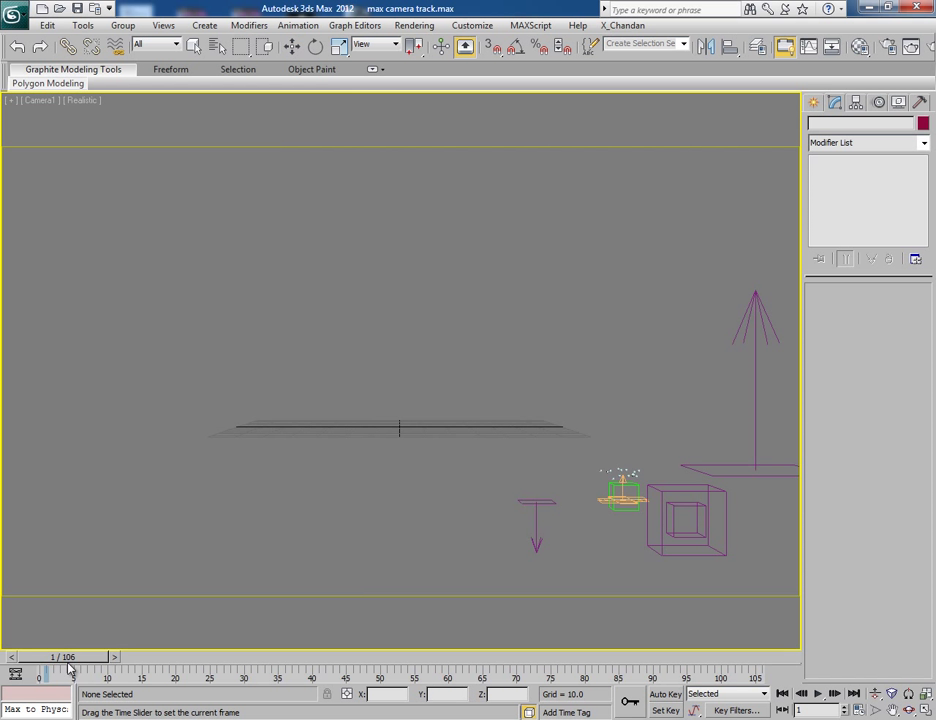
Draw a FumeFX grid in the Top viewport around the emitter and particle flight
drag(60, 657, 395, 657)
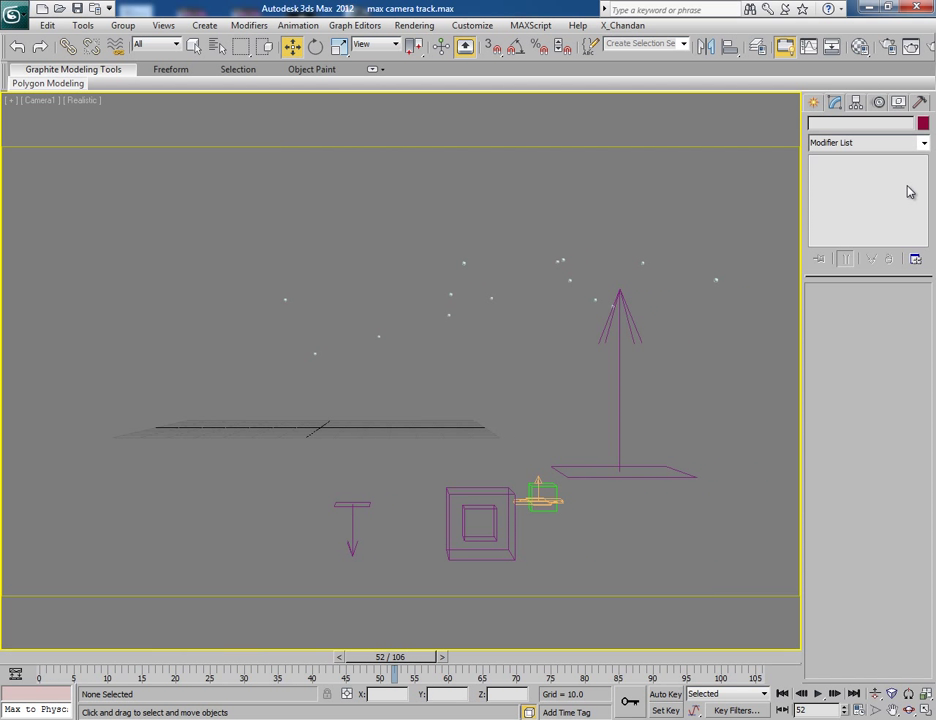
click(819, 126)
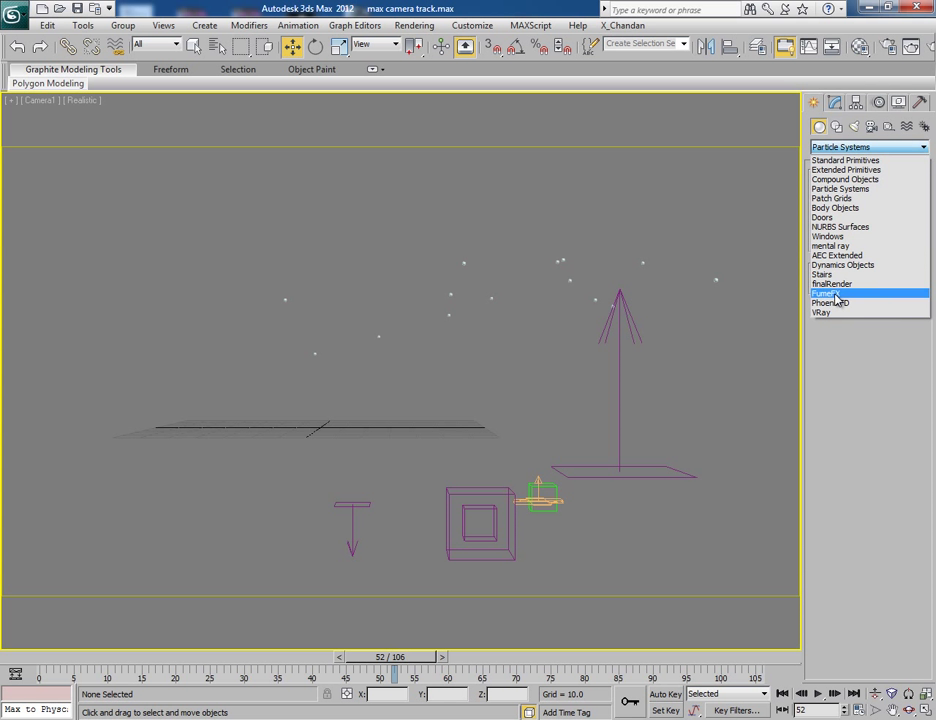
click(828, 293)
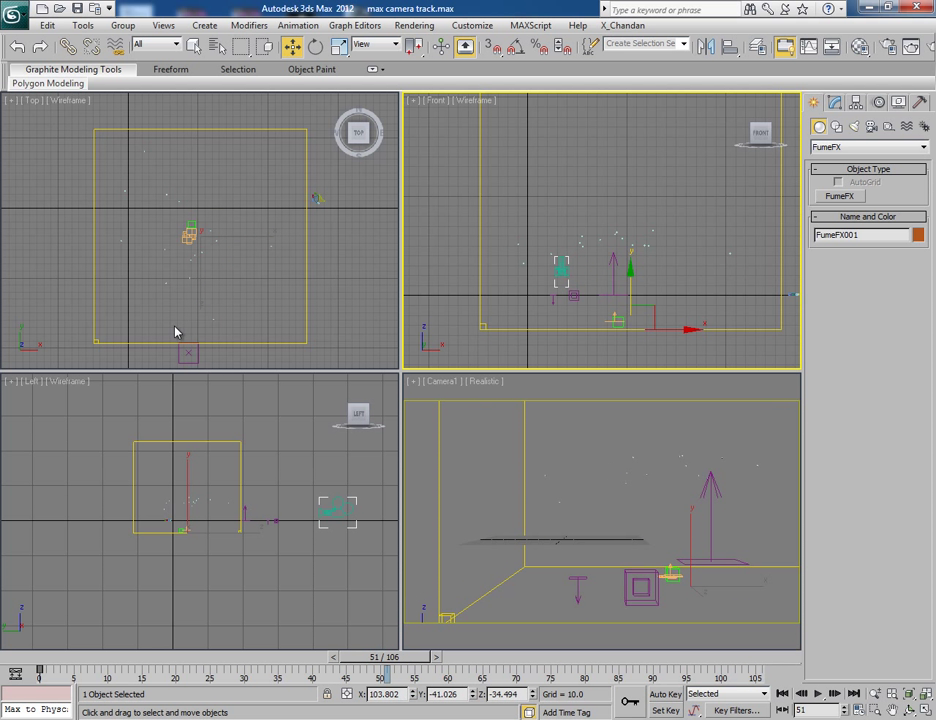
drag(380, 671, 40, 671)
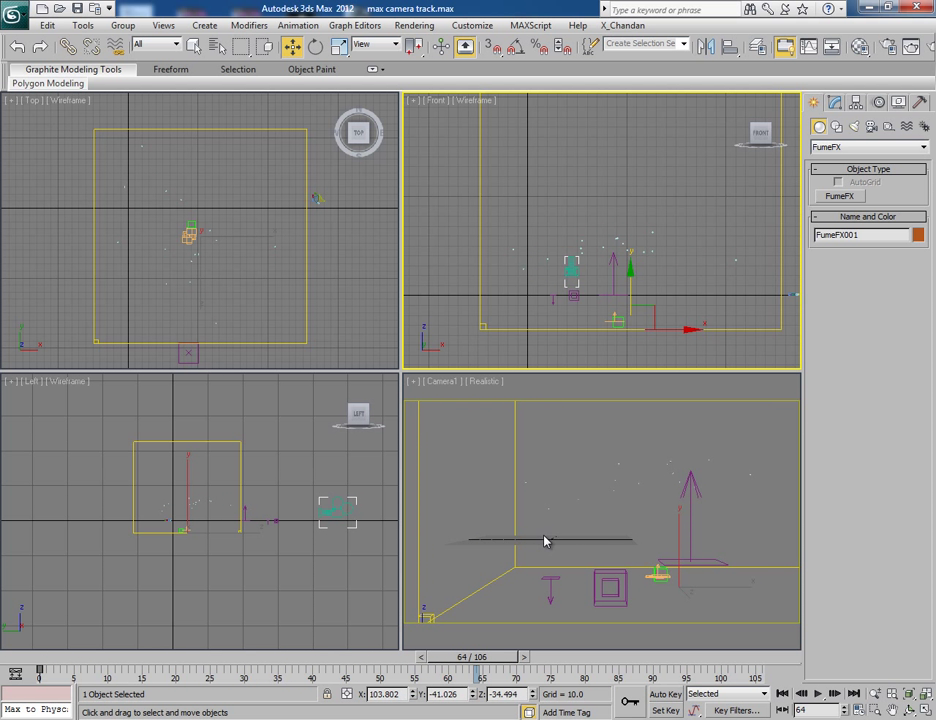
click(147, 351)
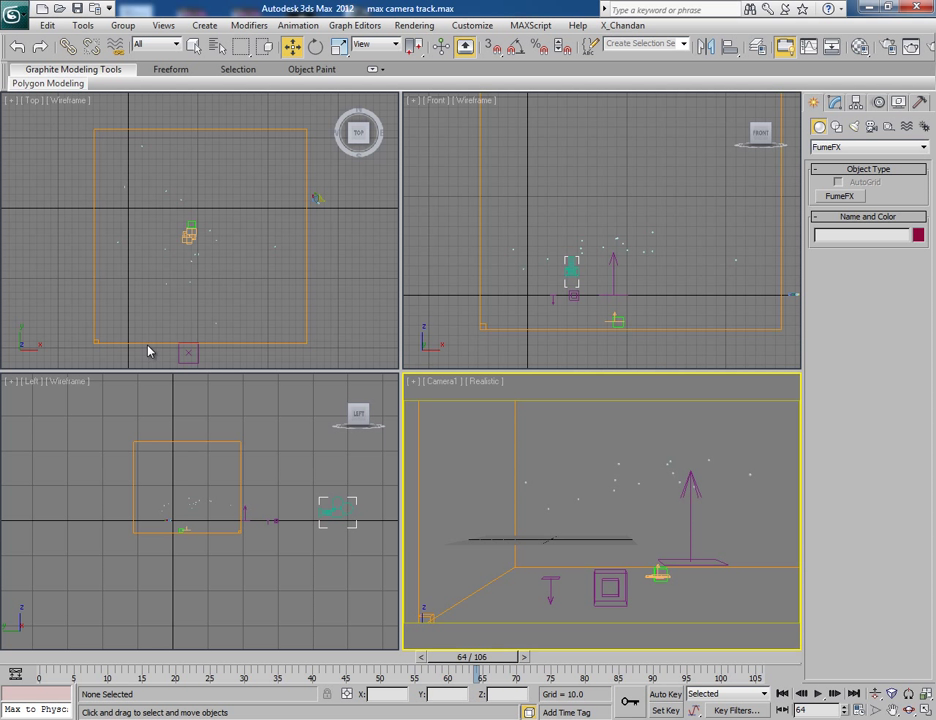
click(888, 127)
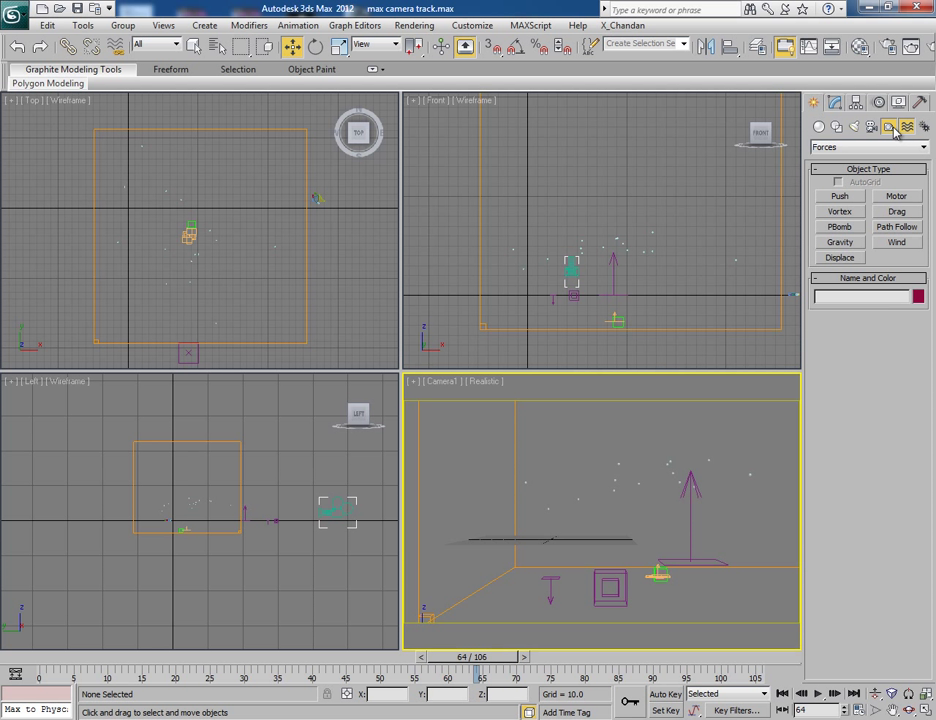
Place the FFX Particle Src001 helper from the FumeFX helpers and select the FumeFX001 grid
click(921, 147)
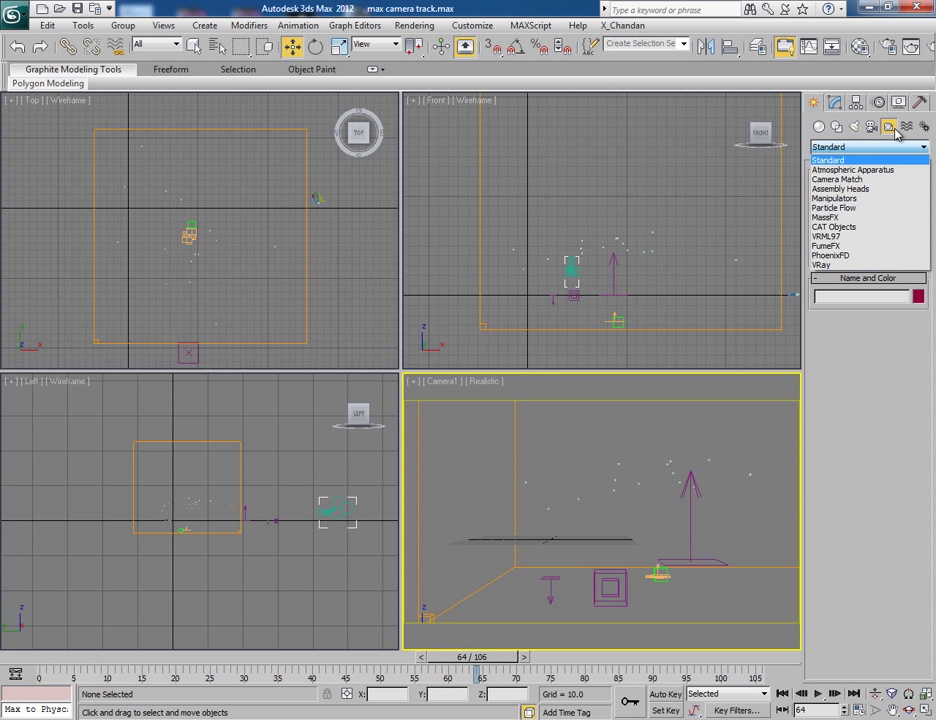
click(889, 127)
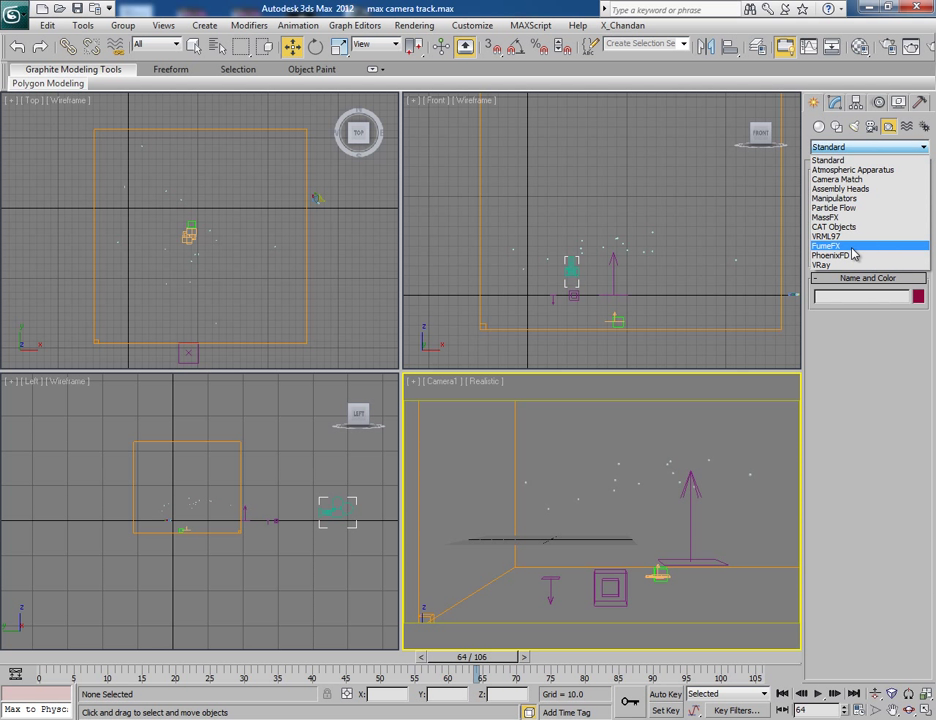
click(833, 246)
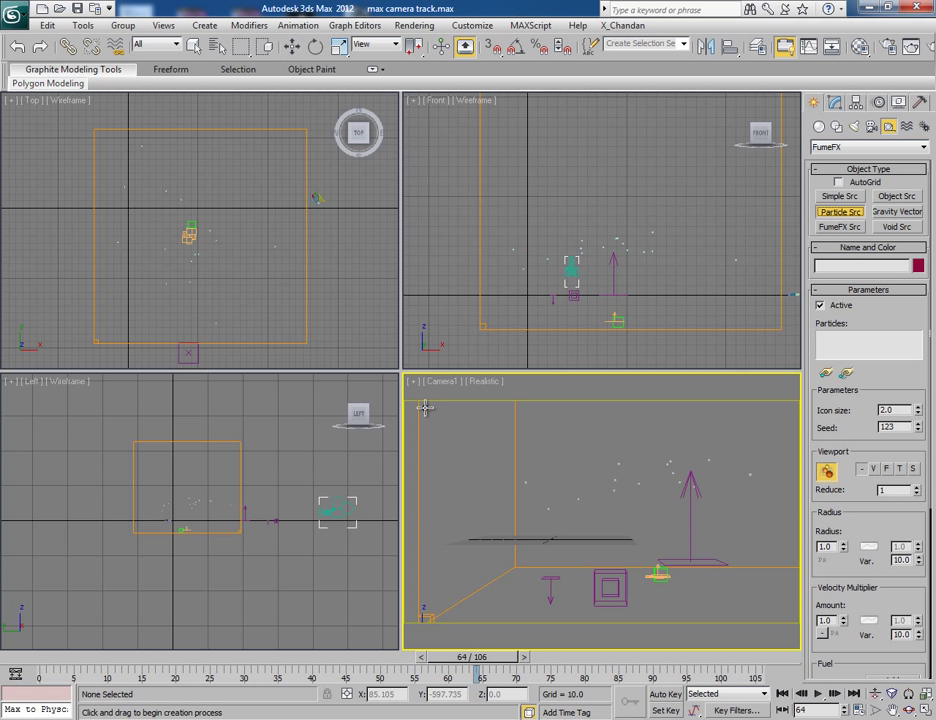
mouse_move(495, 610)
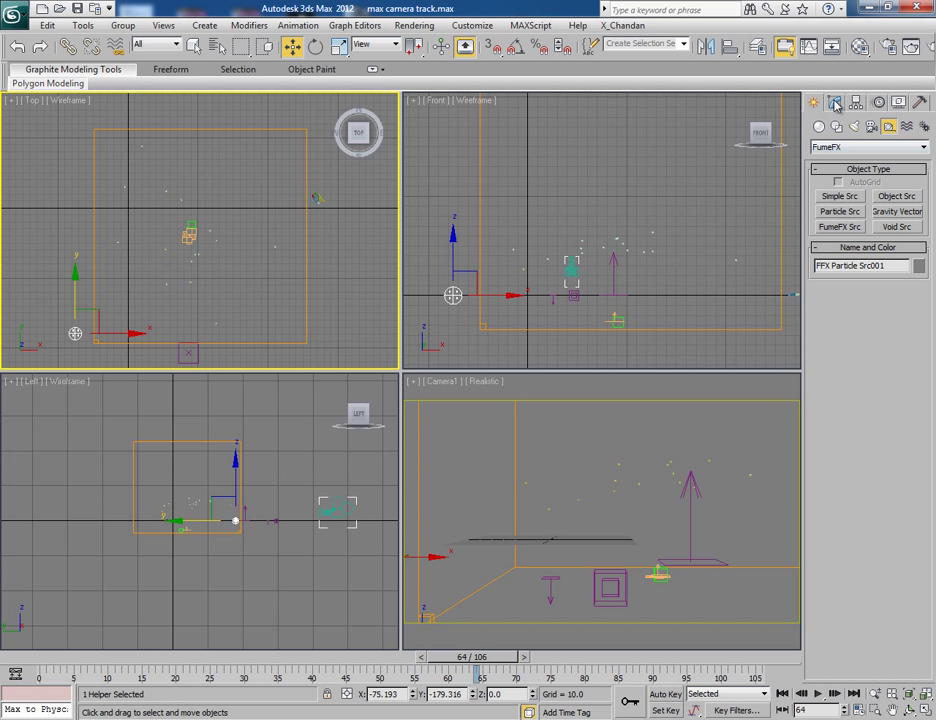
click(836, 102)
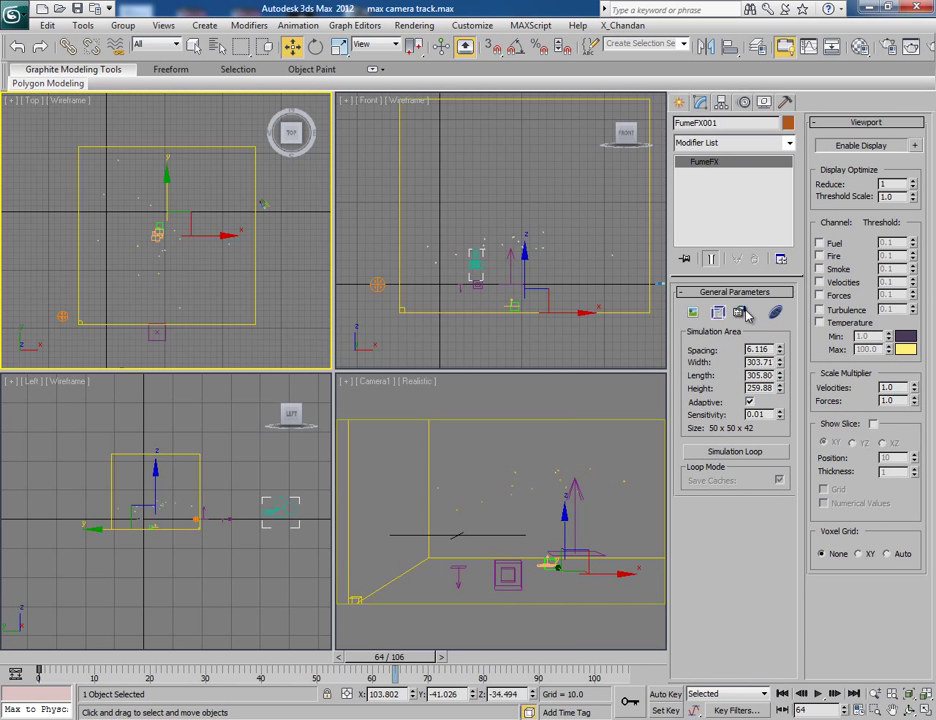
Open the FumeFX UI window for FumeFX001 with grid spacing at 1.5
click(718, 312)
text(1.5)
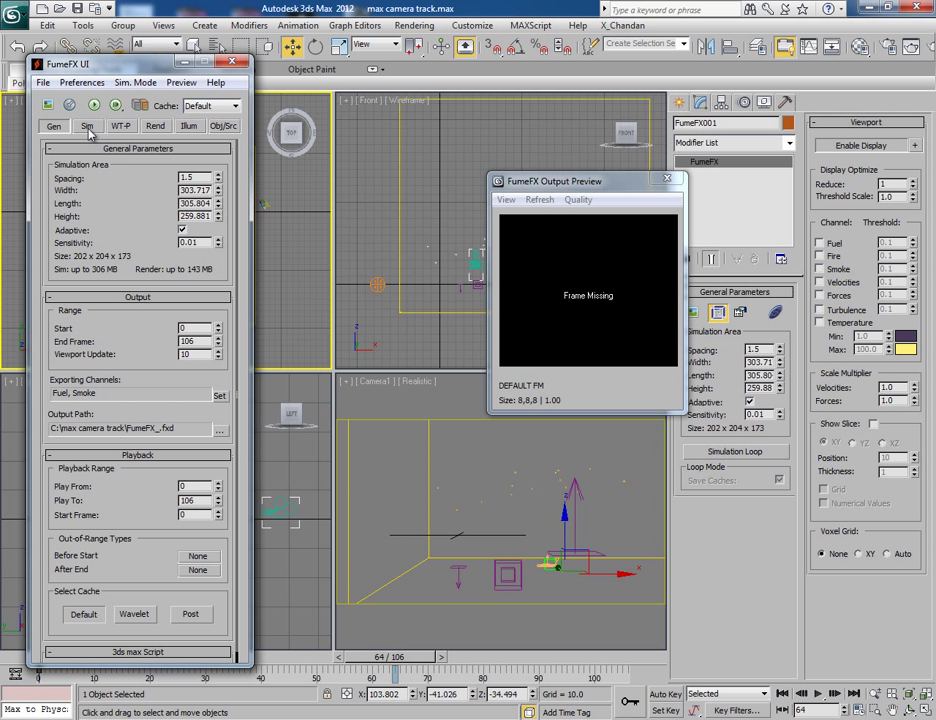
Add FFX Particle Src001 as a grid source, then simulate smoke and pause at frame 34
click(223, 125)
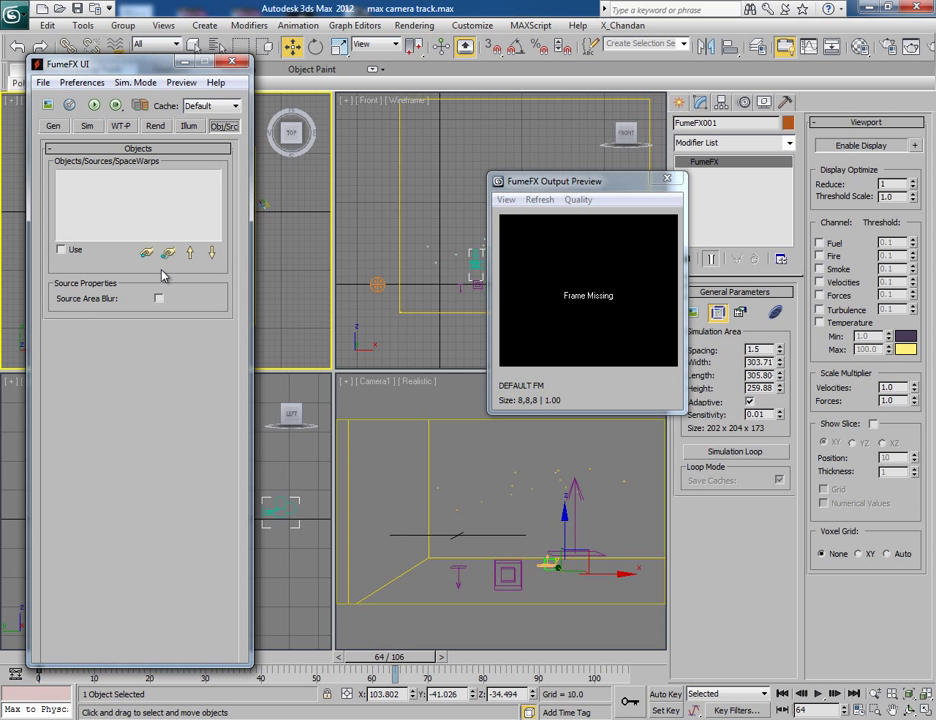
click(146, 252)
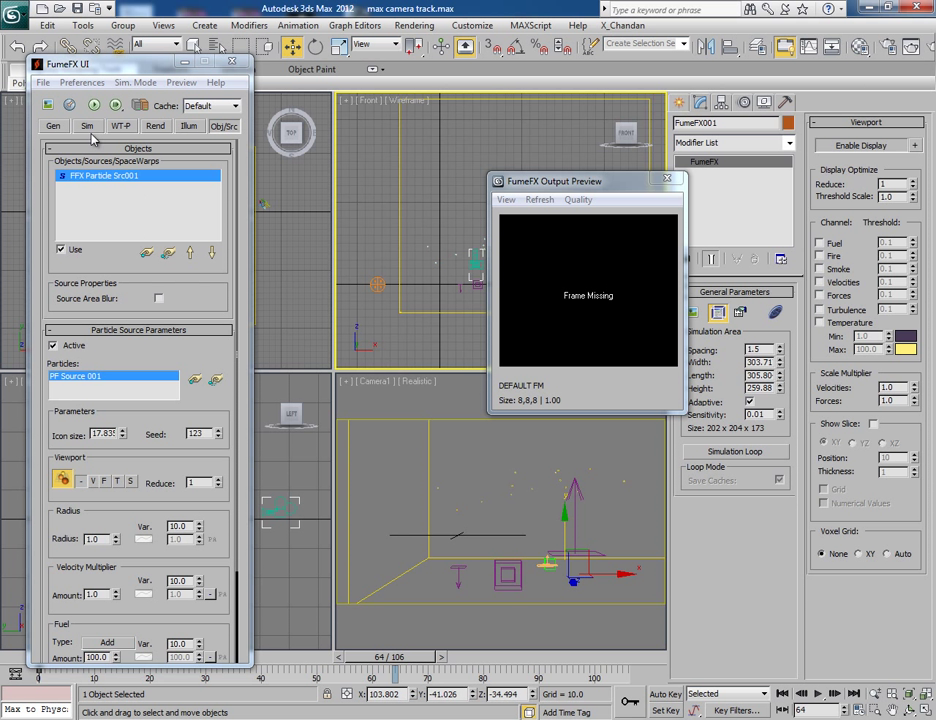
click(87, 125)
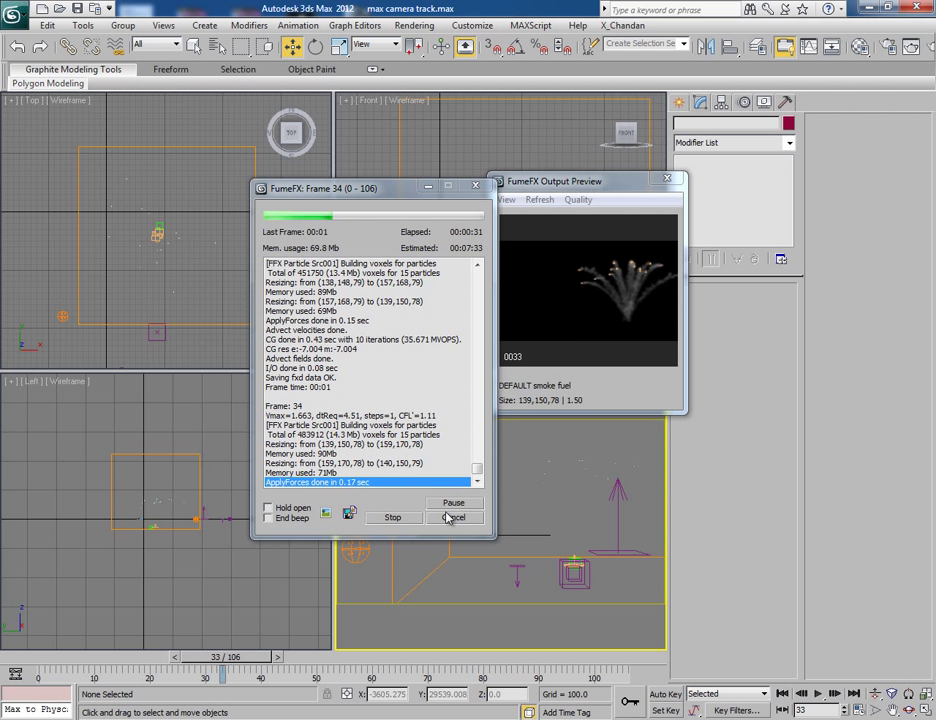
click(453, 502)
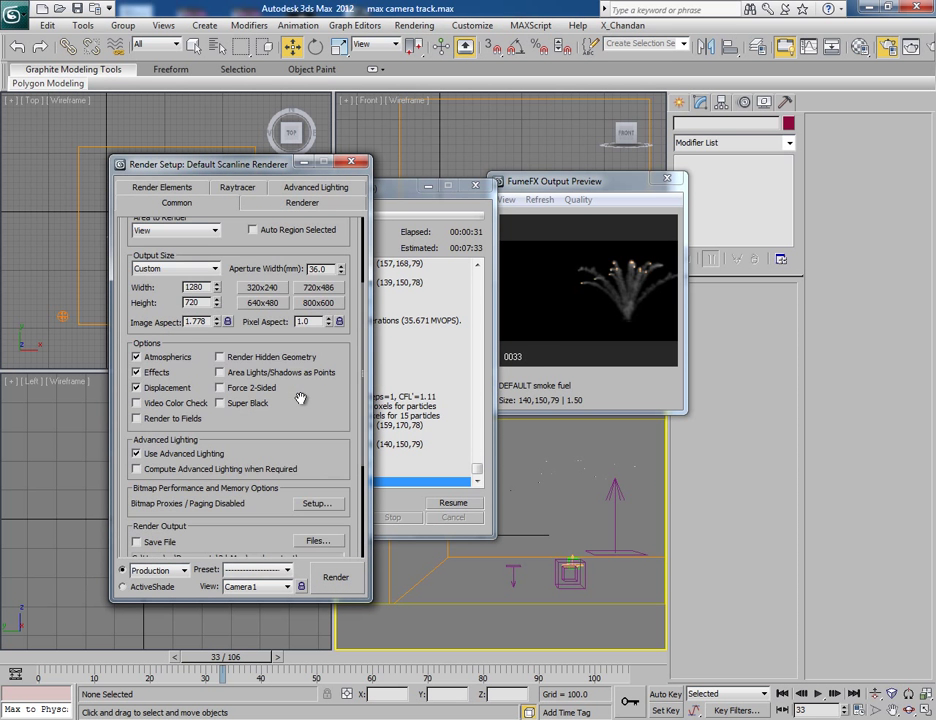
Render Camera1 test frames up to frame 35, then close the frame window and Render Setup
scroll(down, 3)
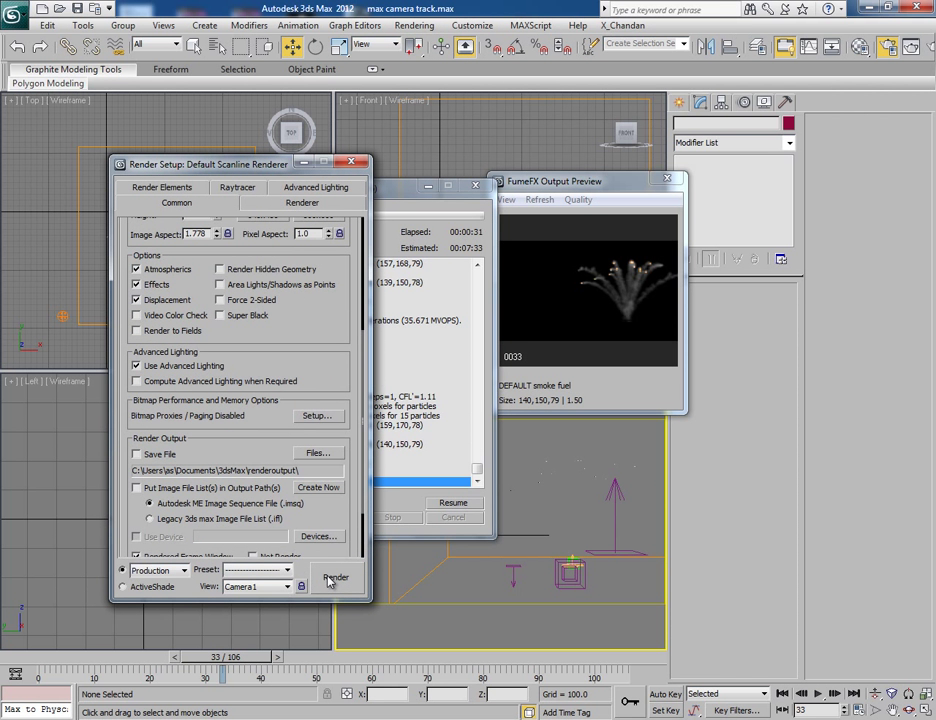
click(335, 577)
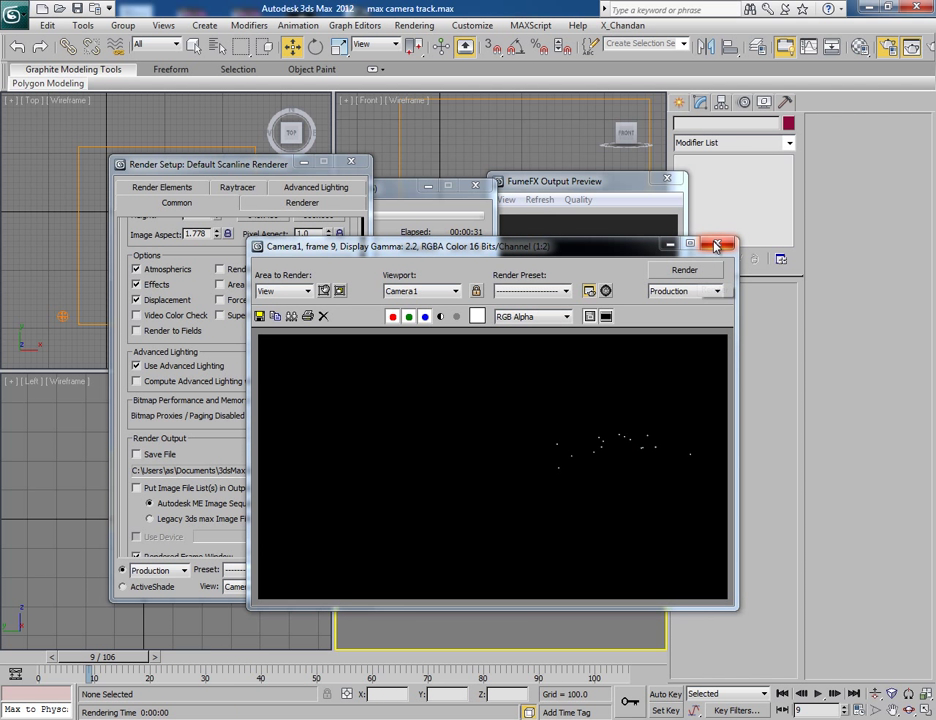
click(716, 245)
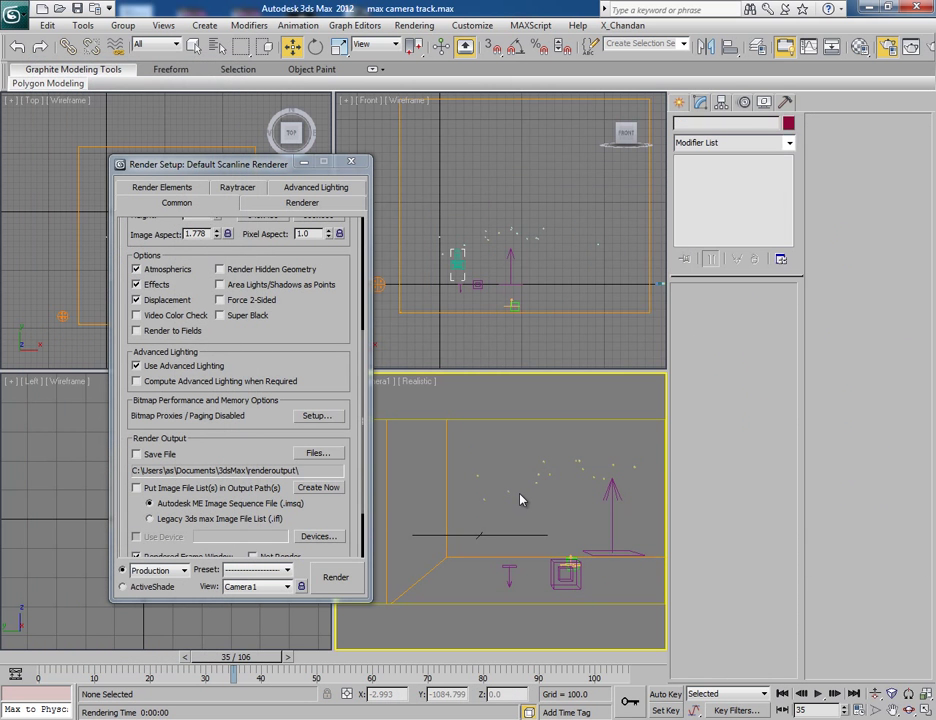
click(335, 577)
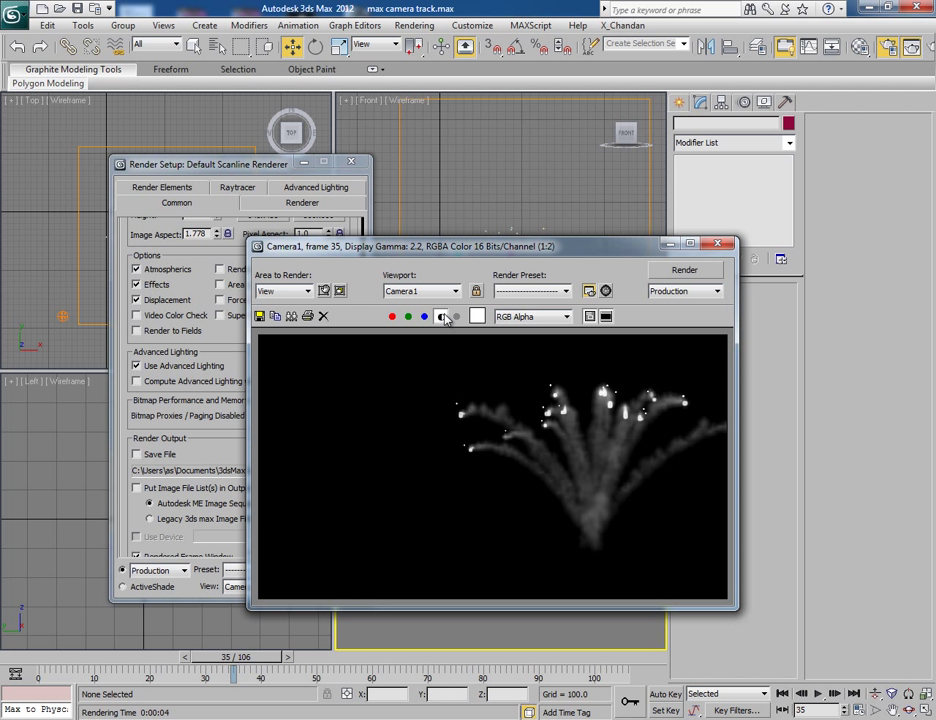
mouse_move(442, 316)
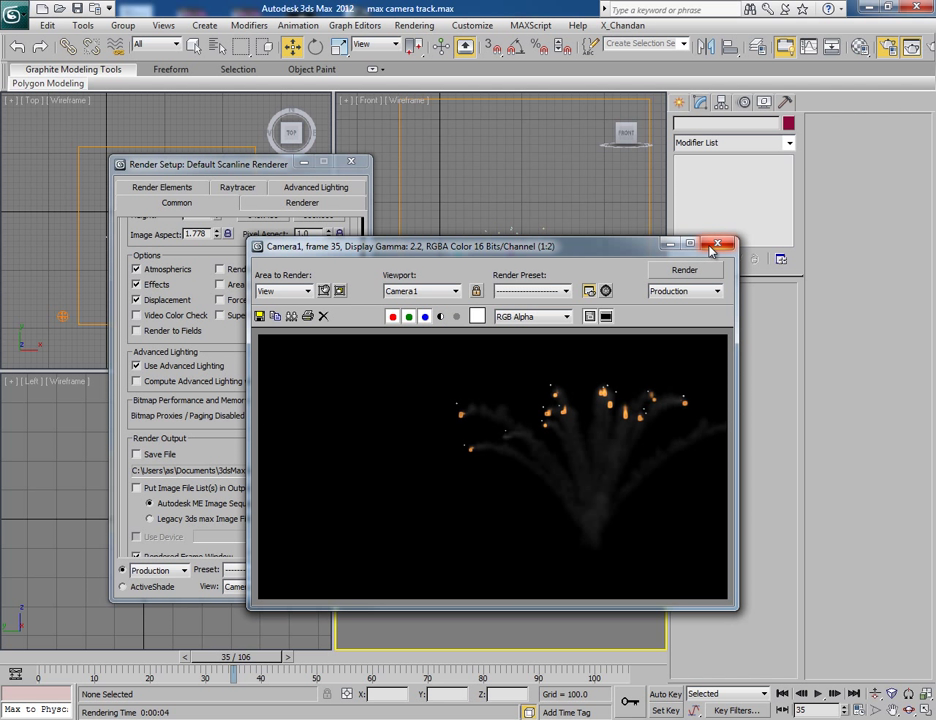
click(718, 244)
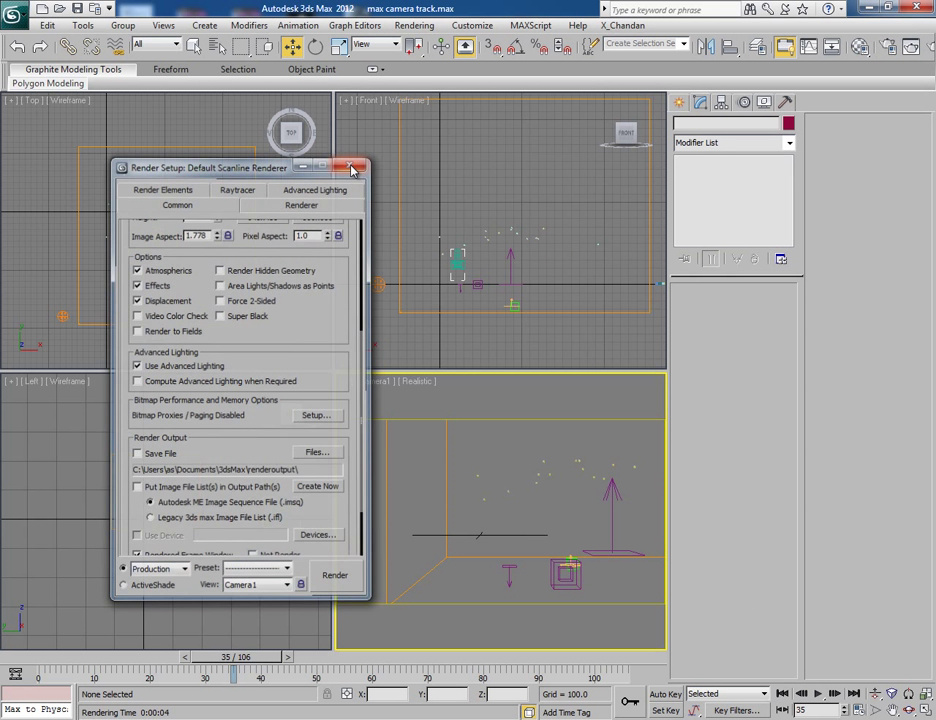
click(352, 167)
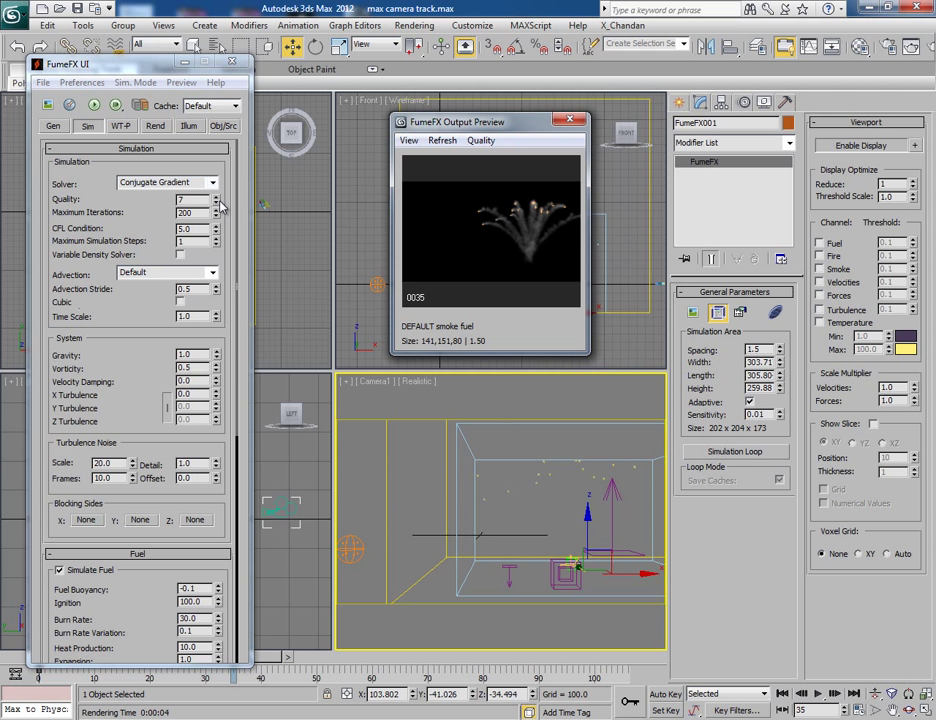
Raise FumeFX simulation Quality to 8 and briefly review the last rendered frame
click(216, 195)
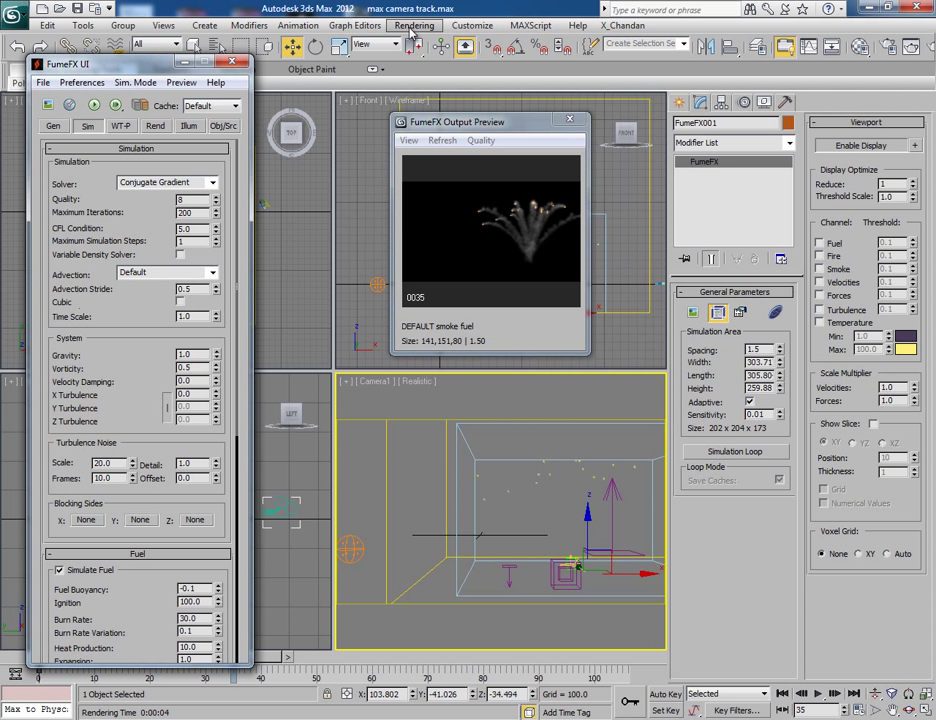
click(414, 25)
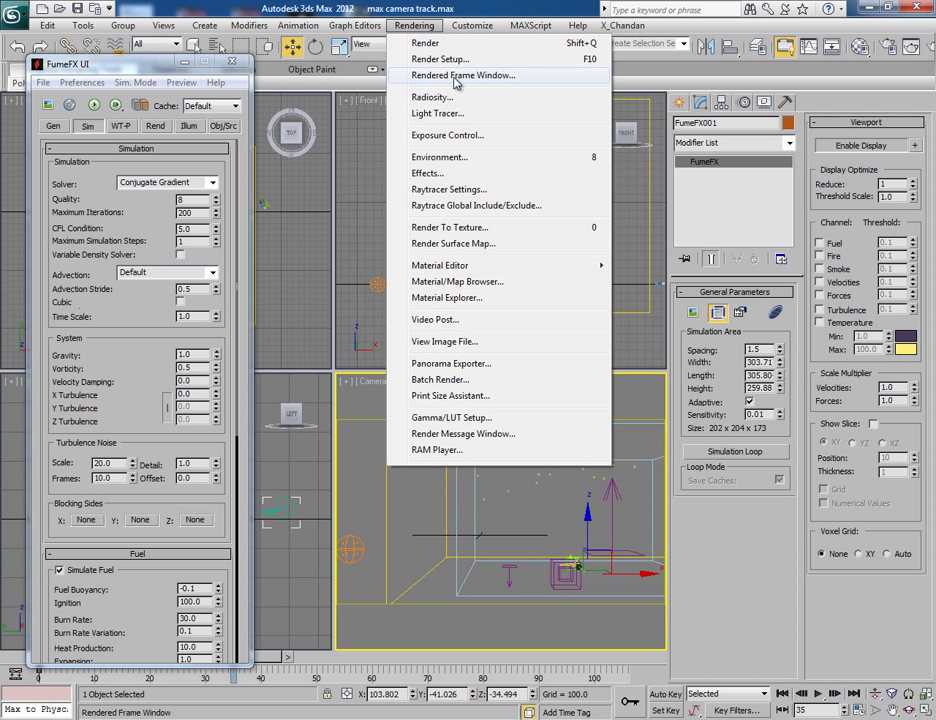
click(463, 75)
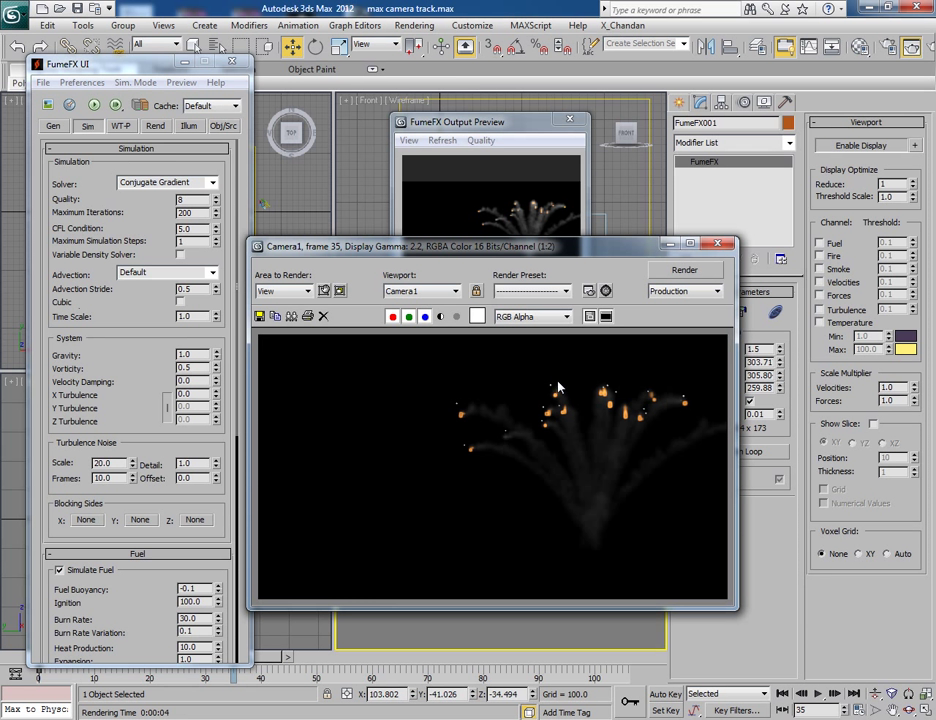
mouse_move(724, 247)
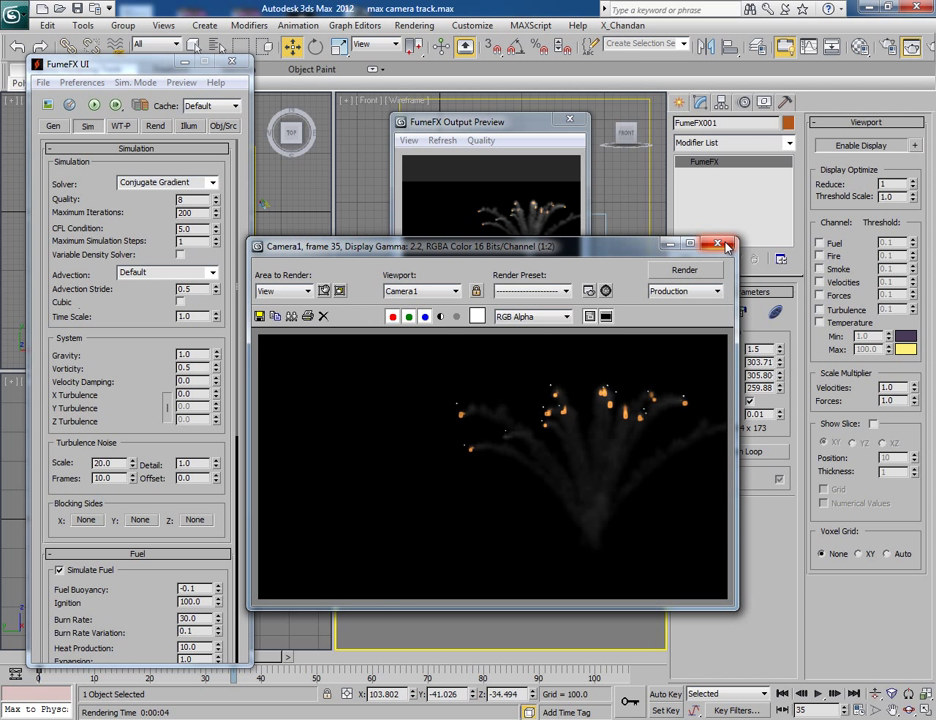
click(723, 244)
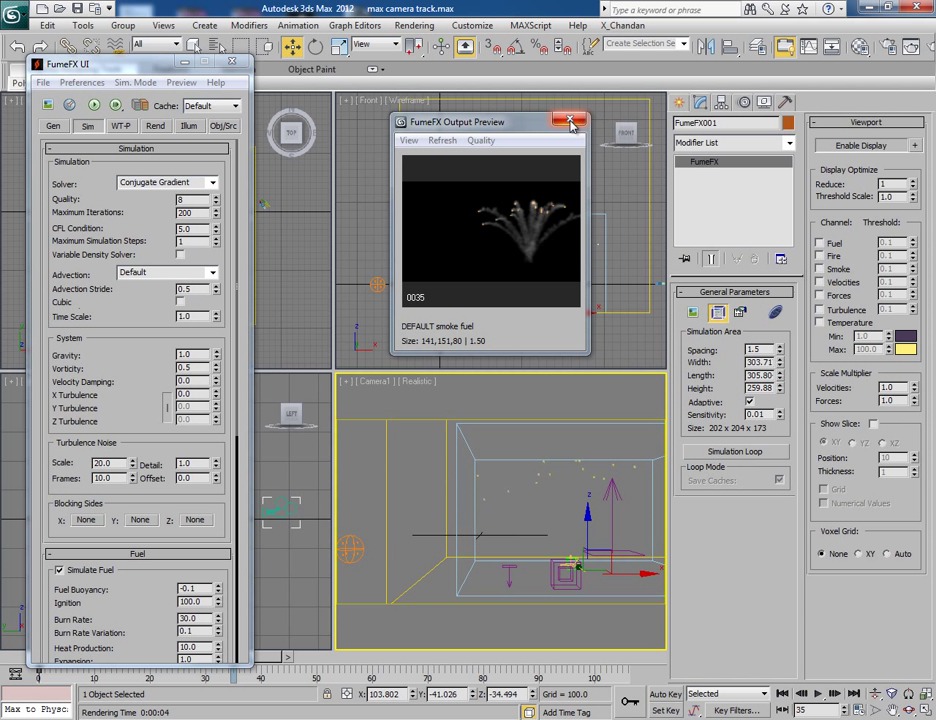
mouse_move(572, 124)
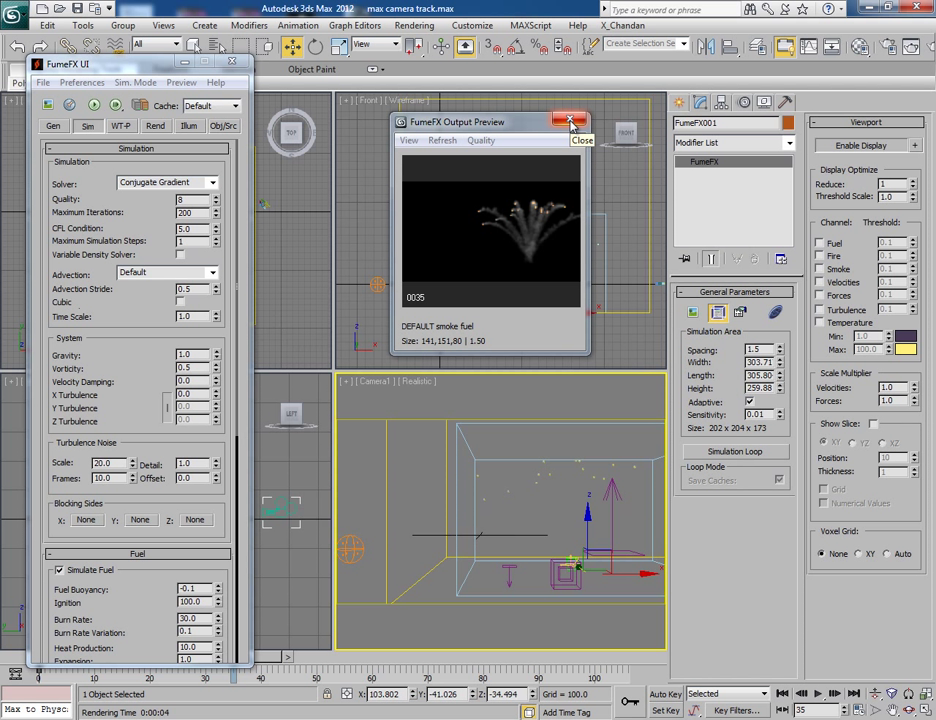
mouse_move(548, 474)
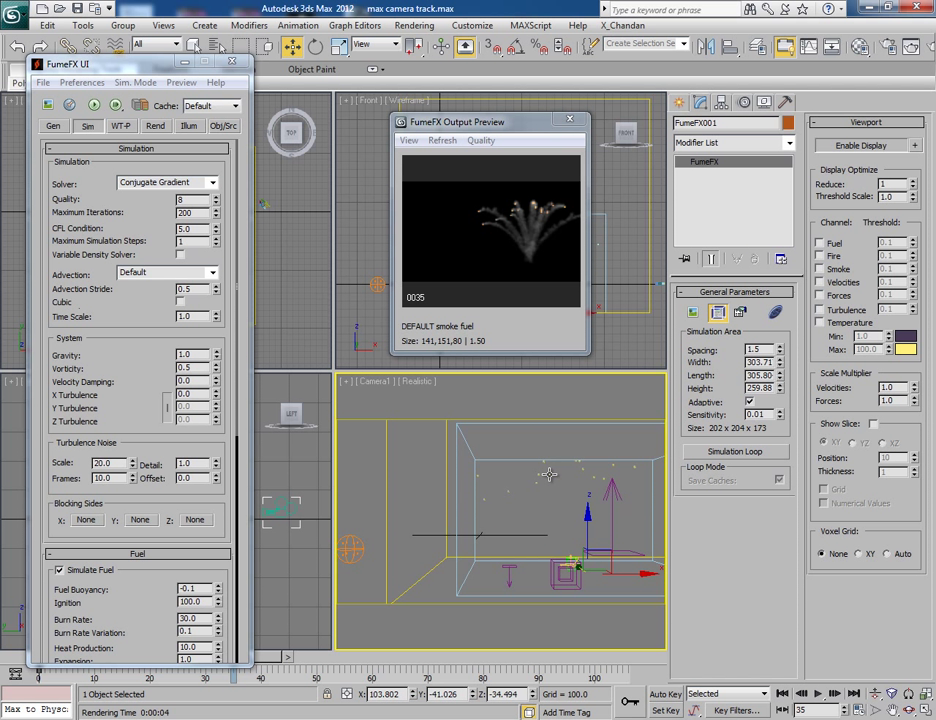
mouse_move(638, 497)
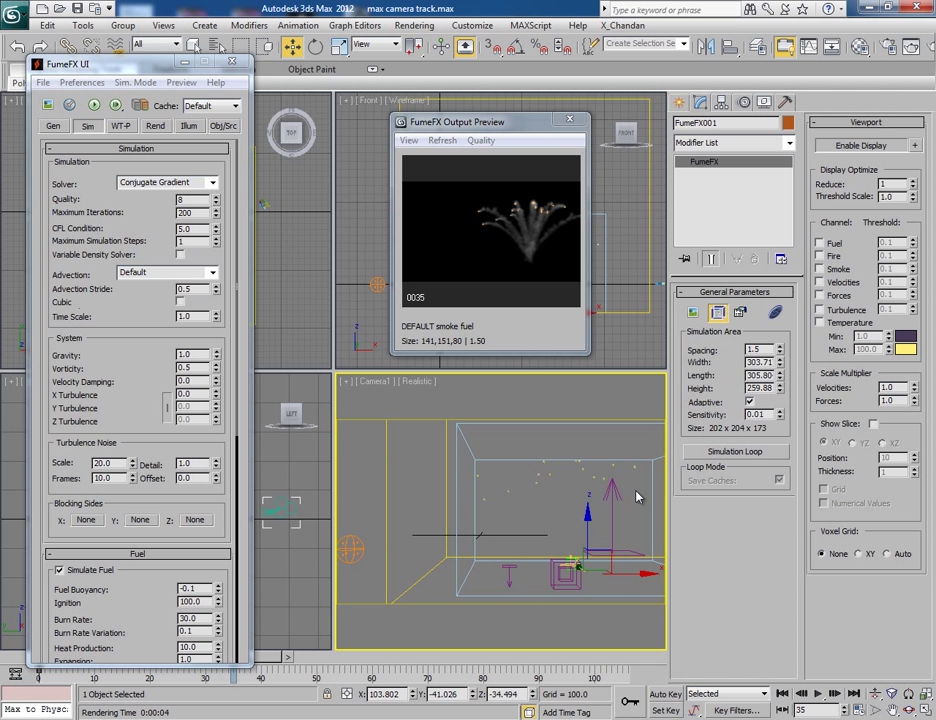
mouse_move(545, 481)
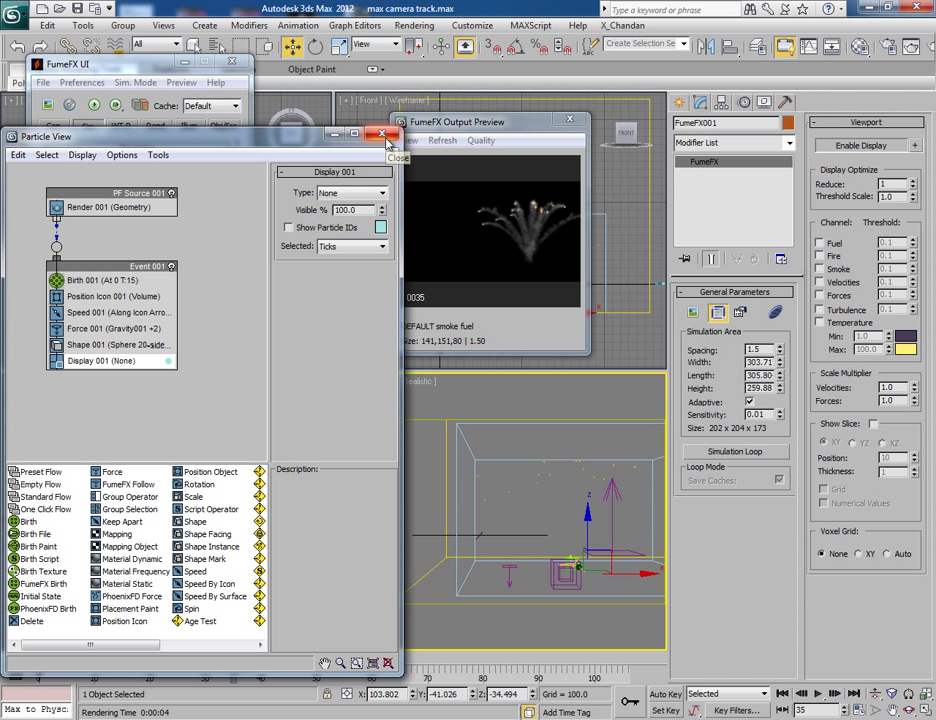
Close the Particle View window
click(382, 135)
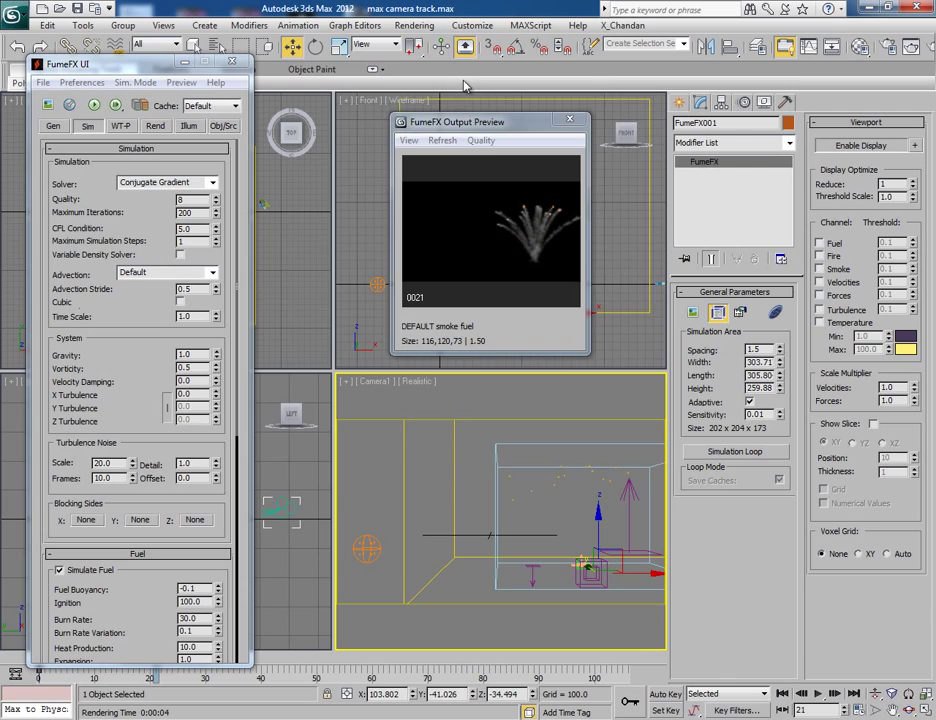
In Render Setup, set the render output file name to 'smoke'
click(414, 25)
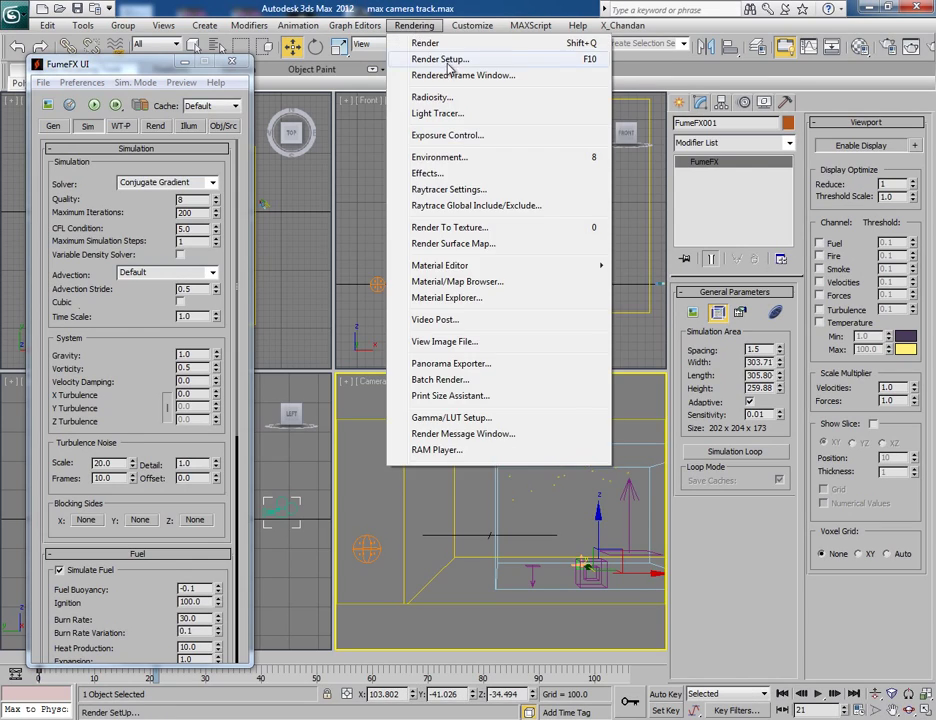
click(438, 59)
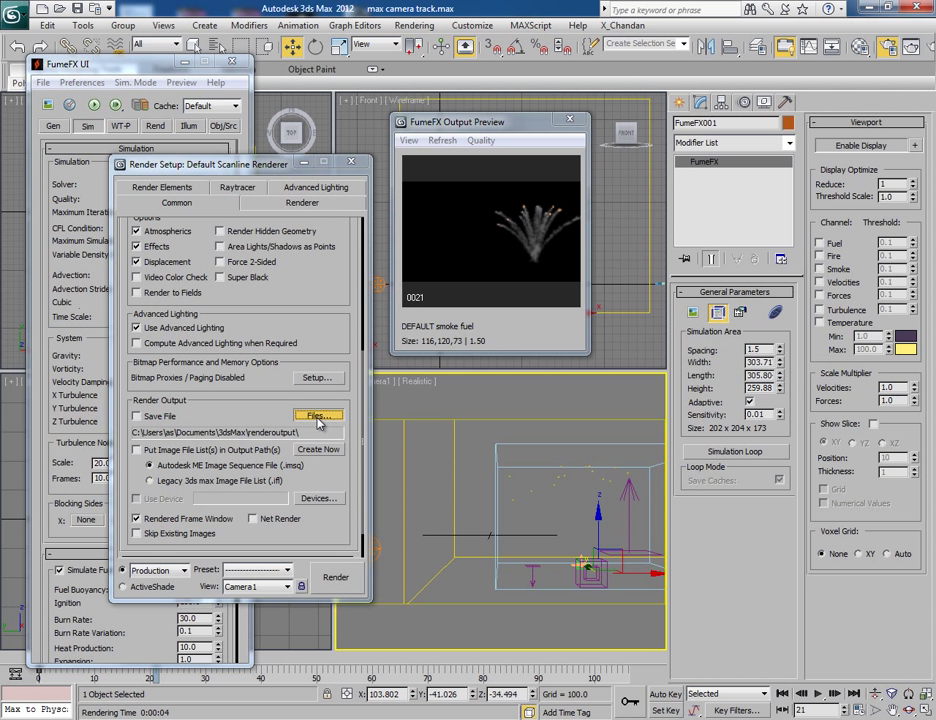
click(318, 416)
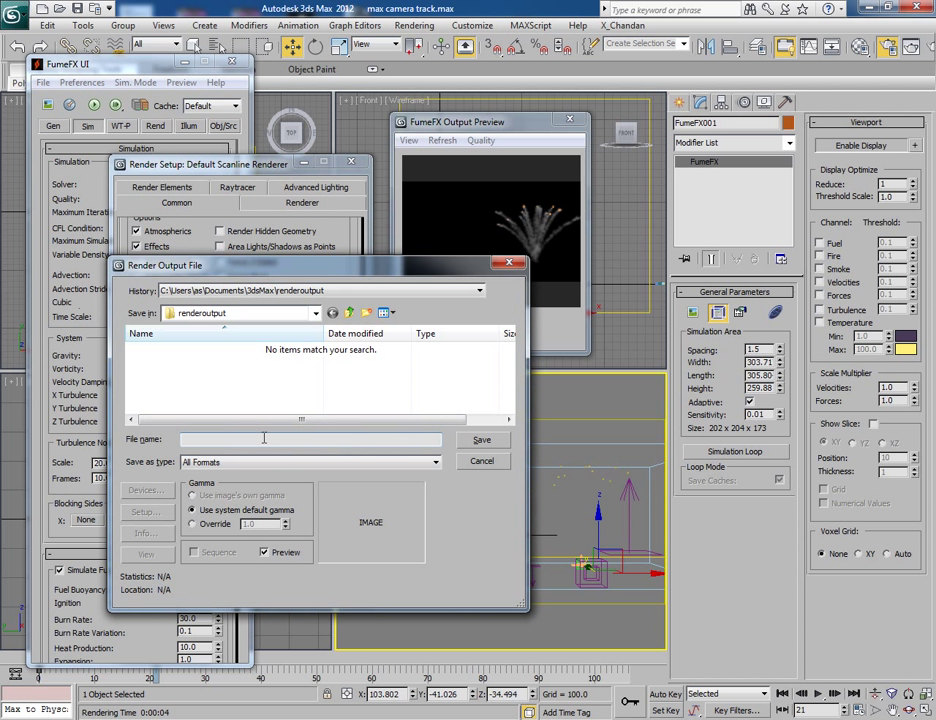
text(smoke)
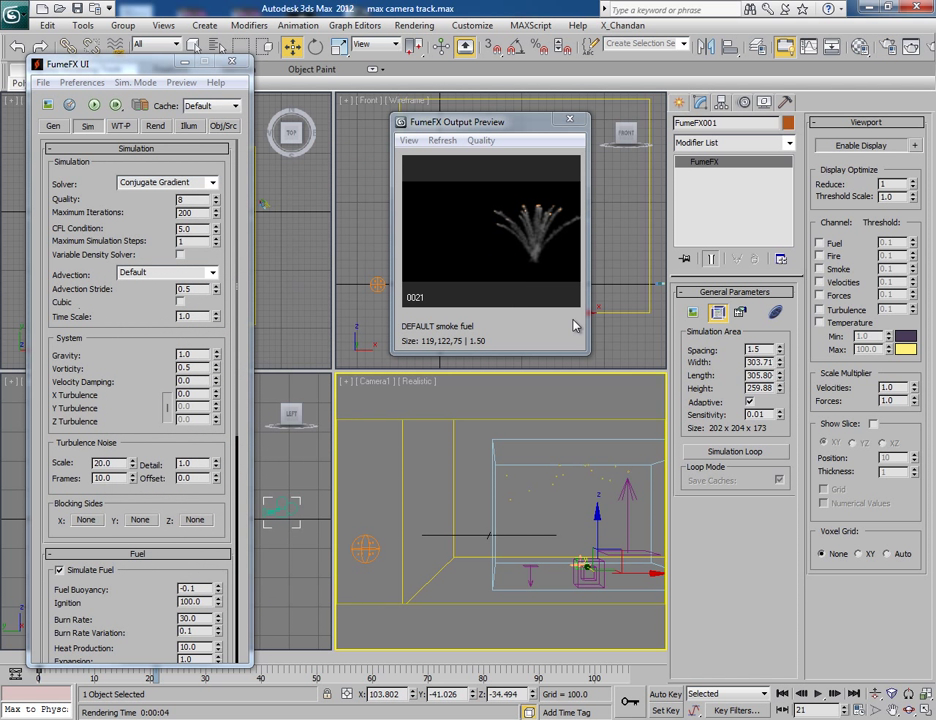
mouse_move(570, 338)
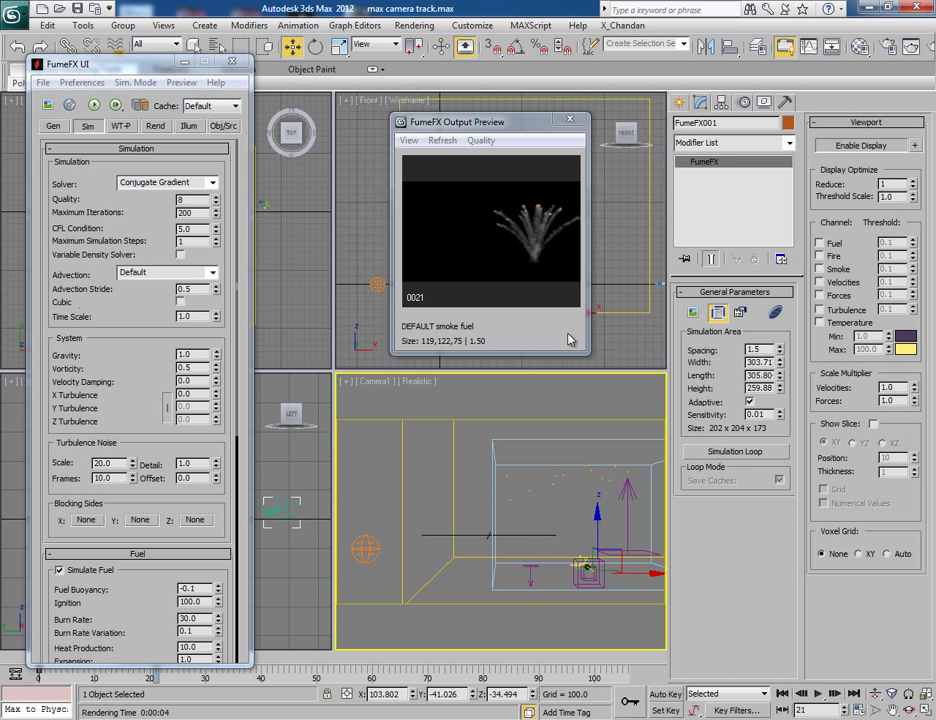